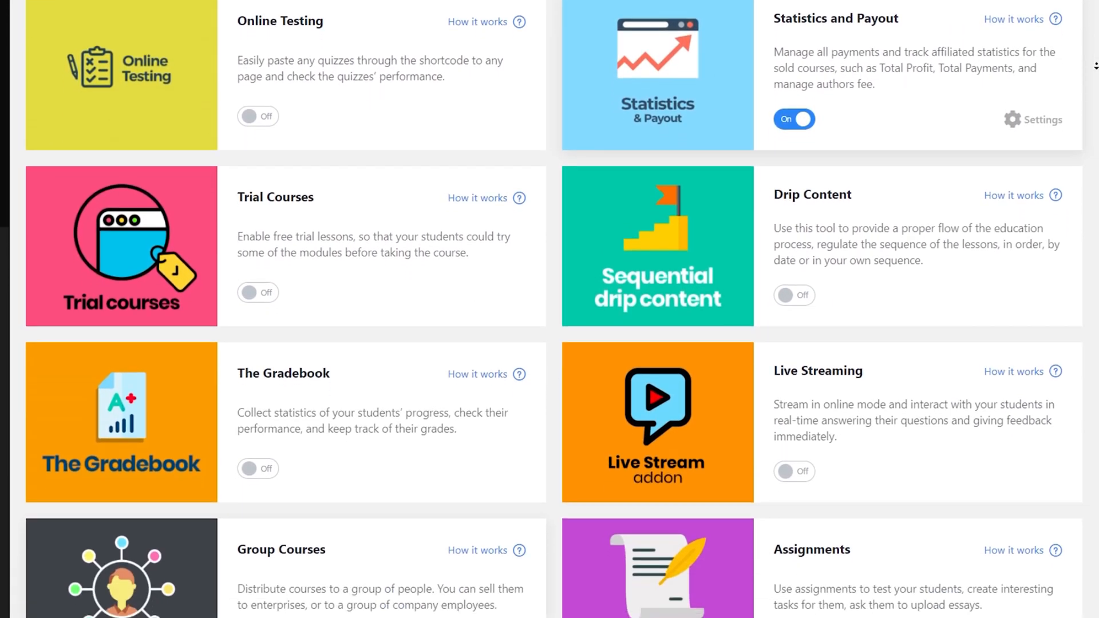
Step: Leave the front-end bundle showcase and bring up the WordPress admin dashboard
{"action": "scroll", "scroll_direction": "down", "scroll_amount": 3}
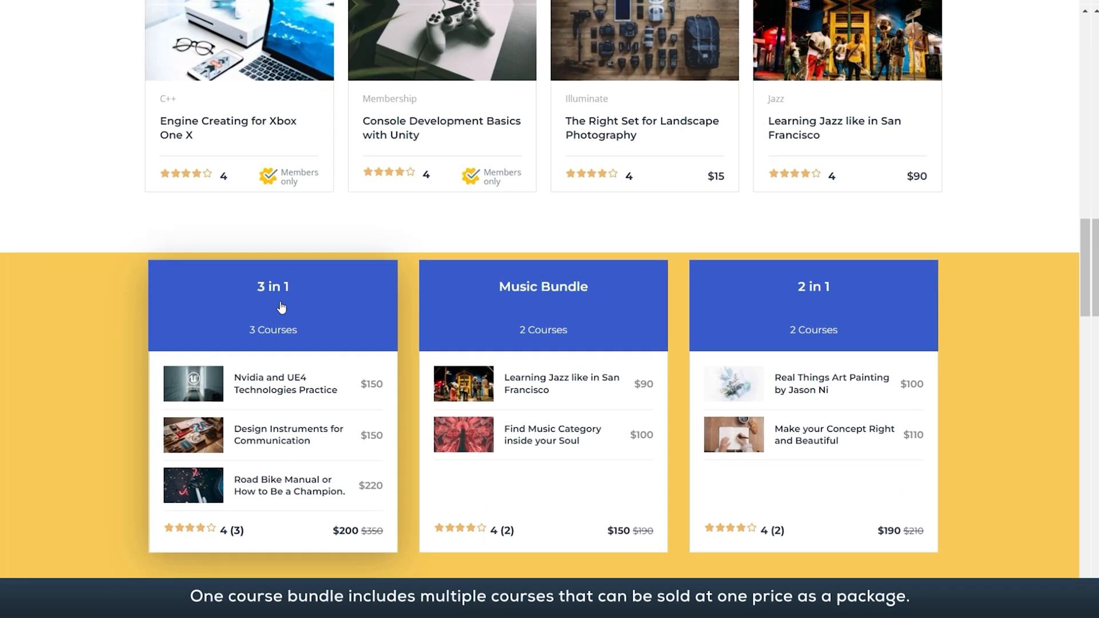
{"action": "left_click", "coordinate": [272, 286]}
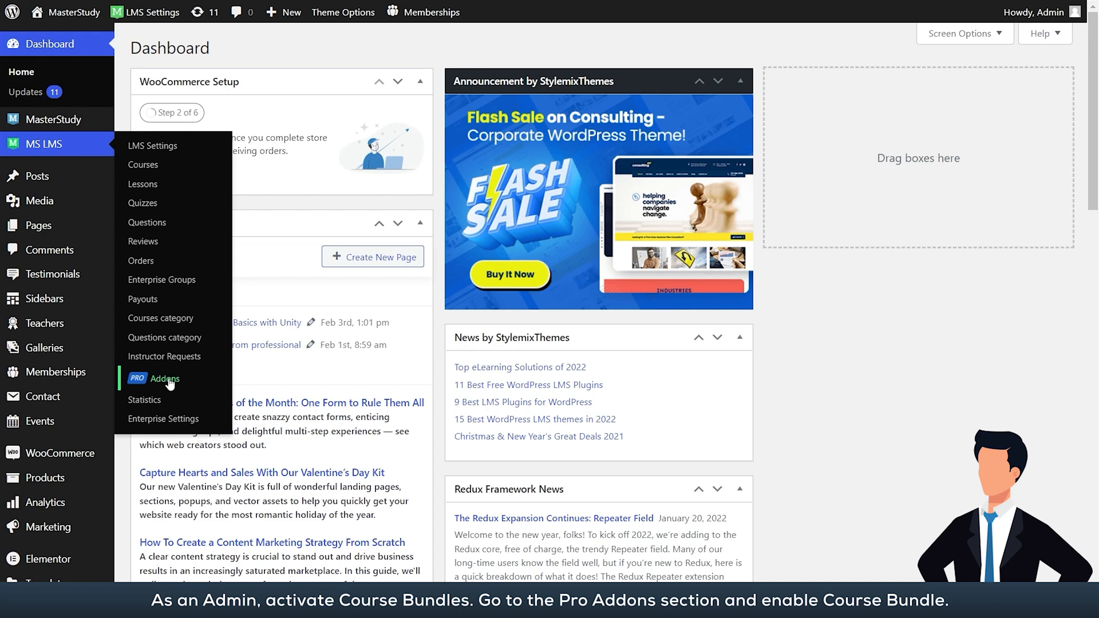
Step: Switch the Course Bundle add-on on in Pro Addons and open its settings (limits of 3)
{"action": "left_click", "coordinate": [165, 378]}
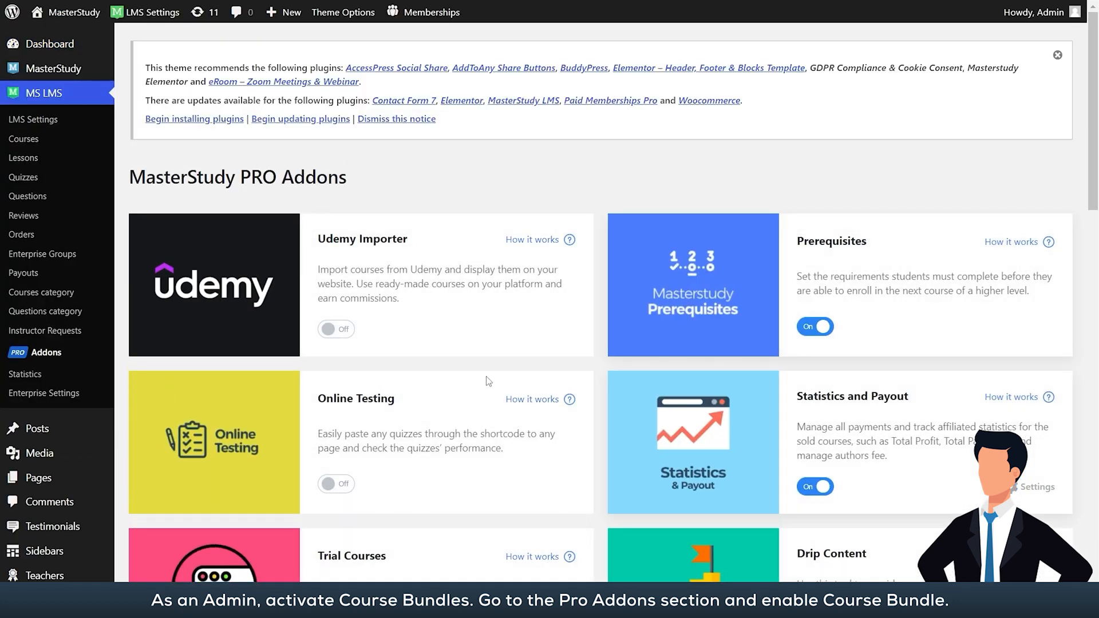
{"action": "scroll", "scroll_direction": "down", "scroll_amount": 3}
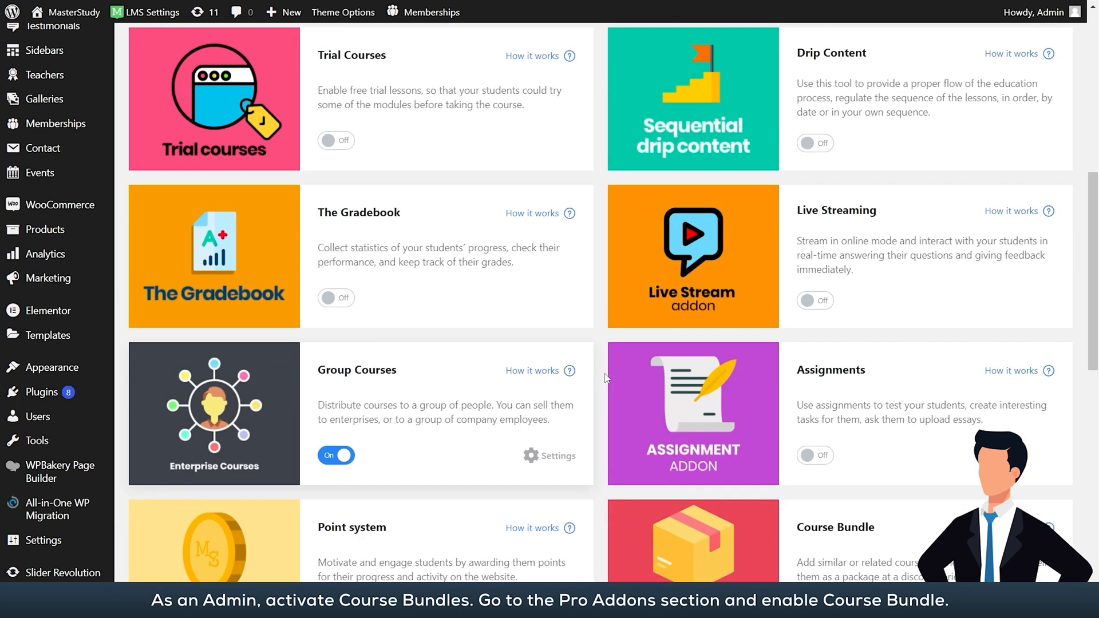
{"action": "scroll", "scroll_direction": "down", "scroll_amount": 3}
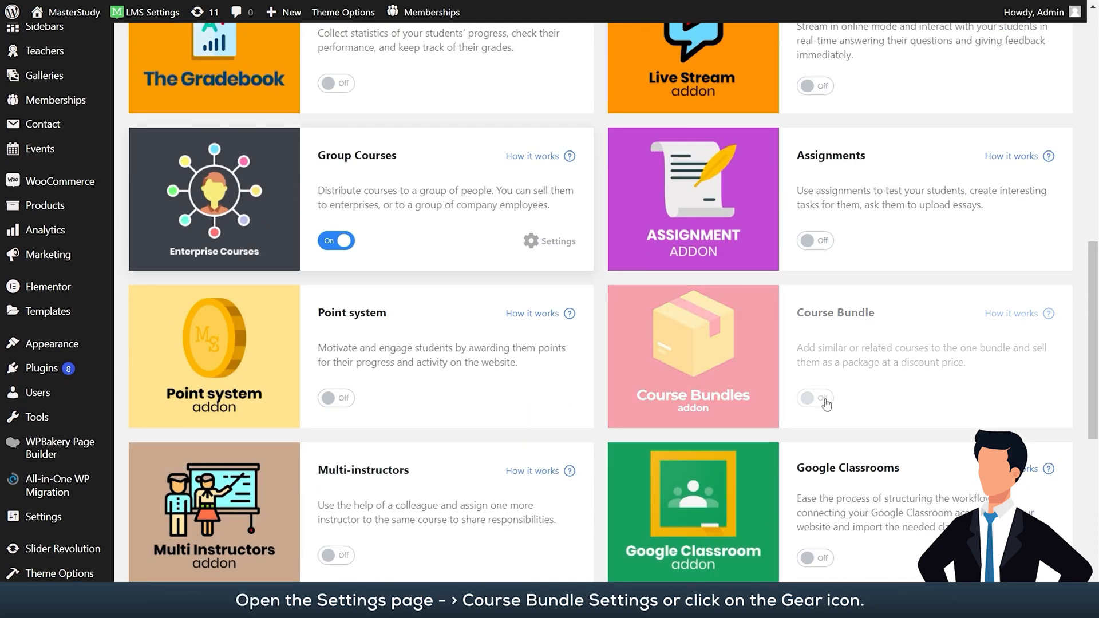
{"action": "left_click", "coordinate": [815, 398]}
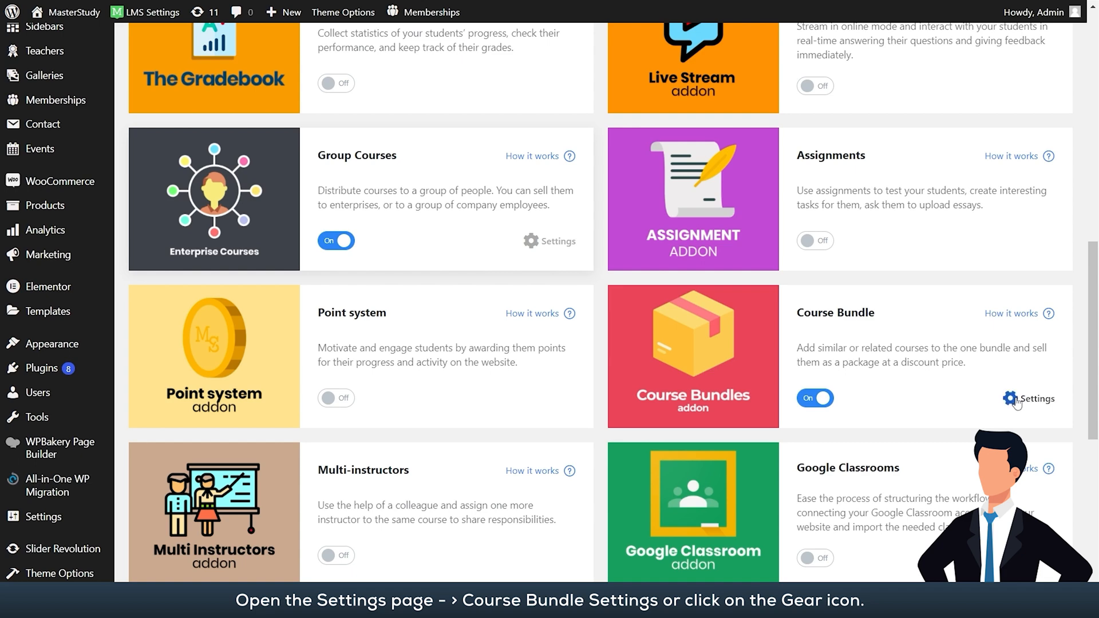
{"action": "left_click", "coordinate": [1010, 399]}
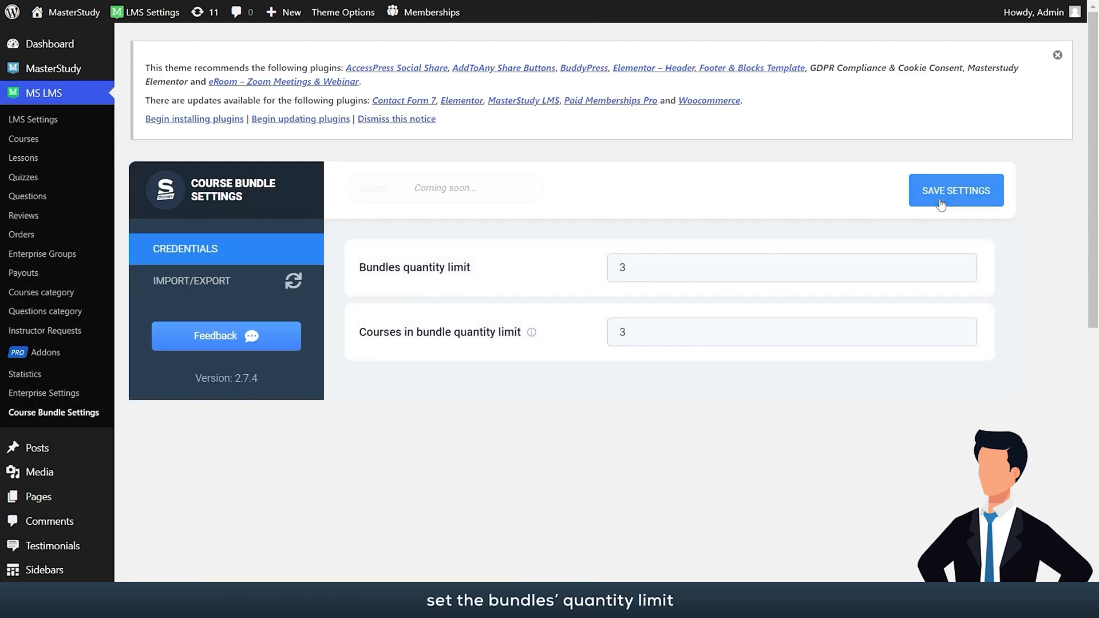
Step: Save the limits of 3 bundles and 3 courses per bundle, then head to the site's Pages
{"action": "left_click", "coordinate": [956, 190]}
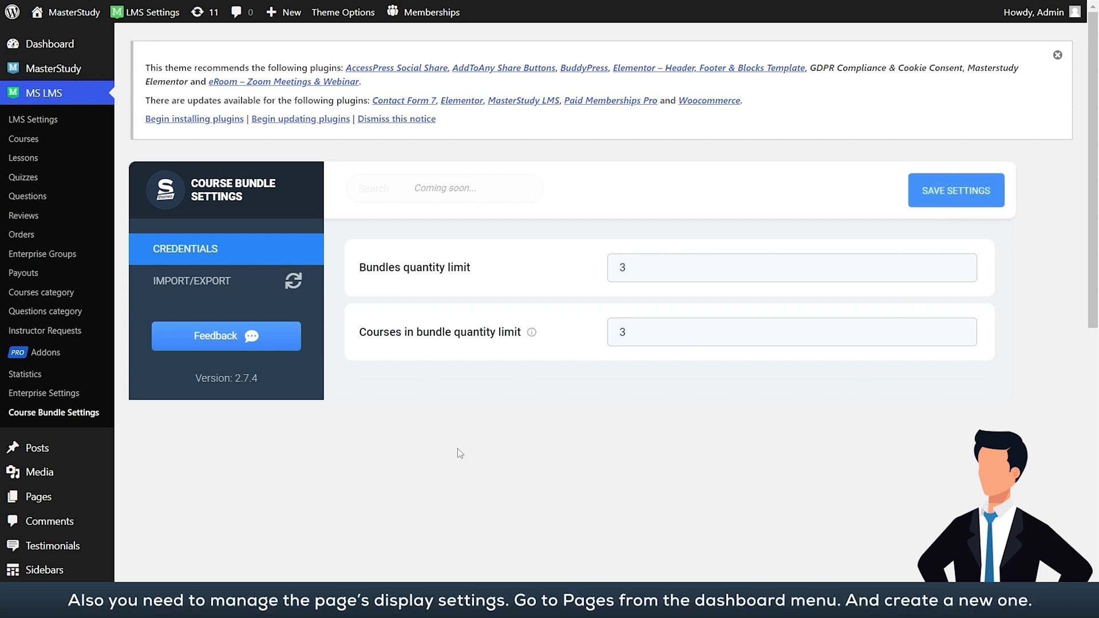
{"action": "mouse_move", "coordinate": [37, 497]}
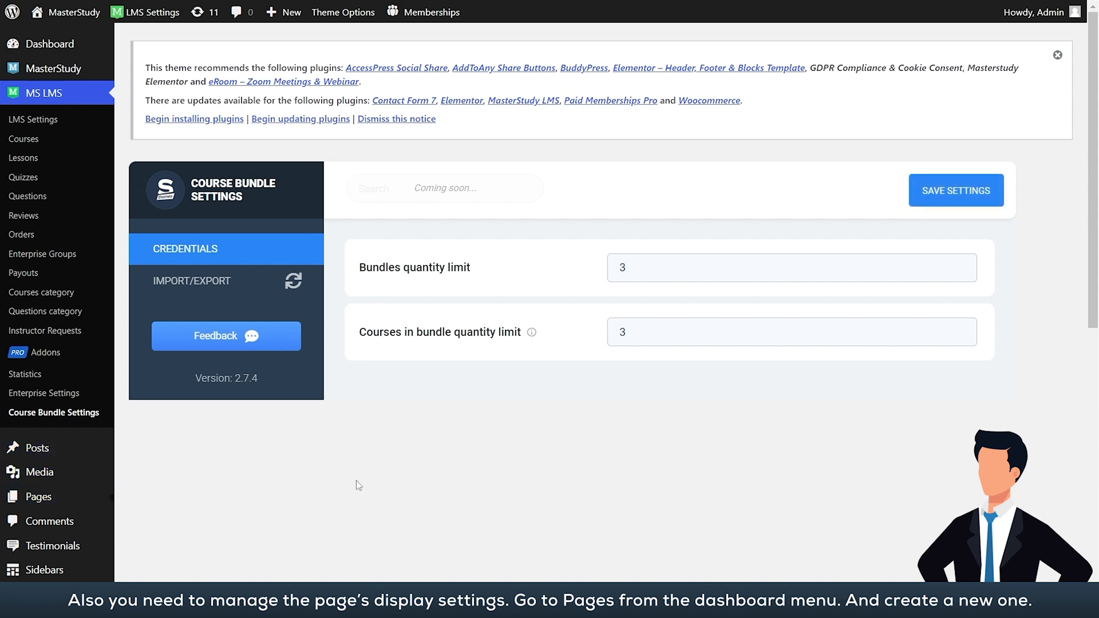
{"action": "left_click", "coordinate": [38, 497]}
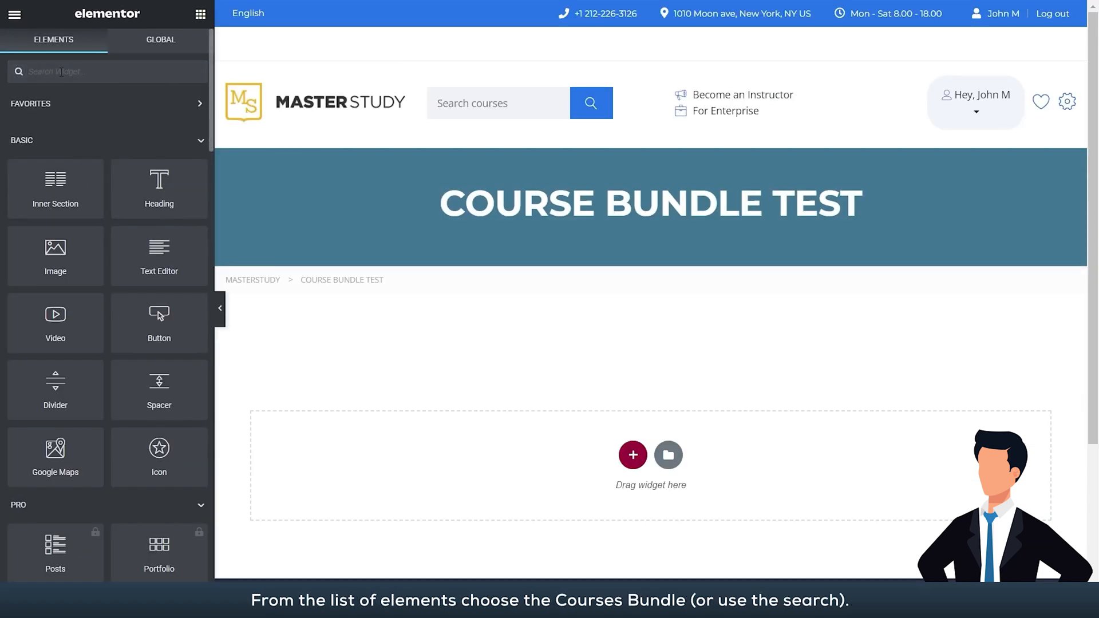
Step: Add a Course Bundles widget titled 'Course Bundles' showing 2 bundles per page
{"action": "type", "text": "Course"}
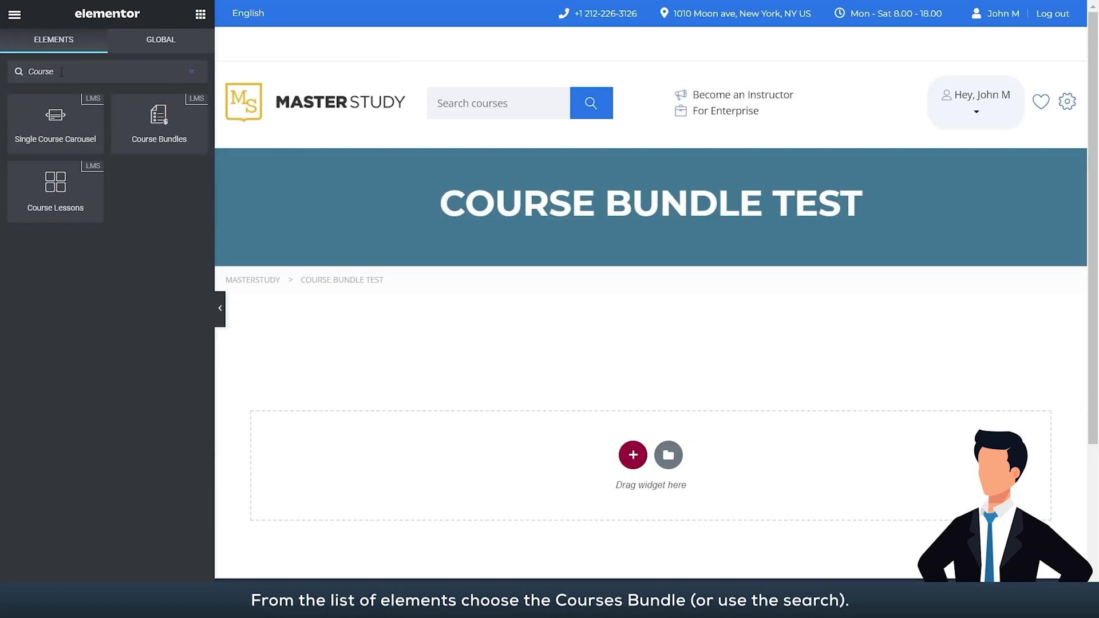
{"action": "left_click", "coordinate": [158, 120]}
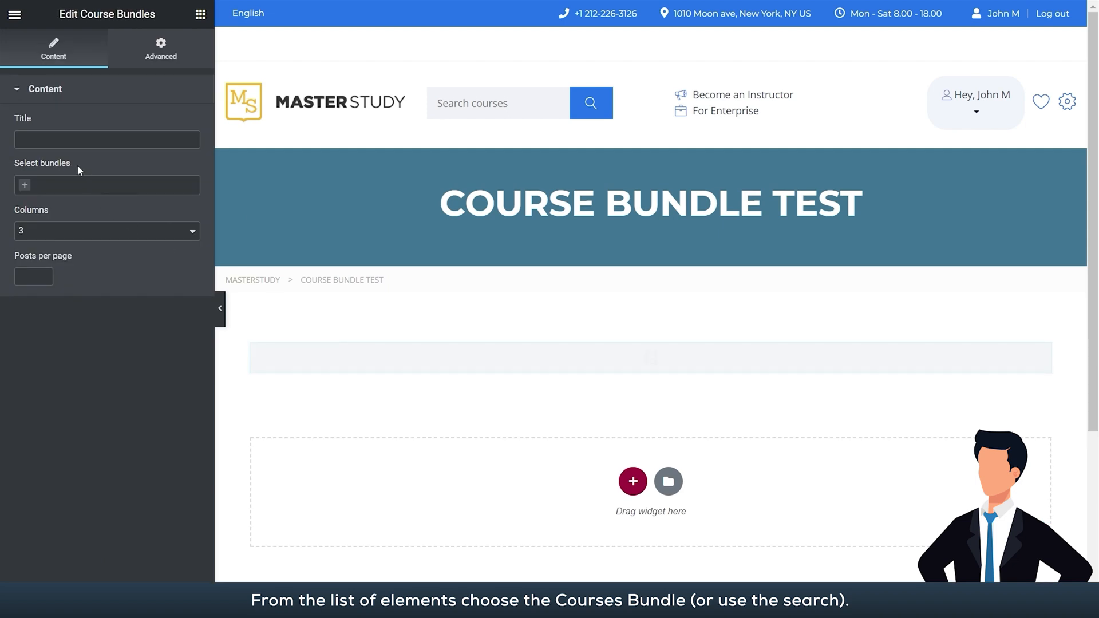
{"action": "type", "text": "Course Bundles"}
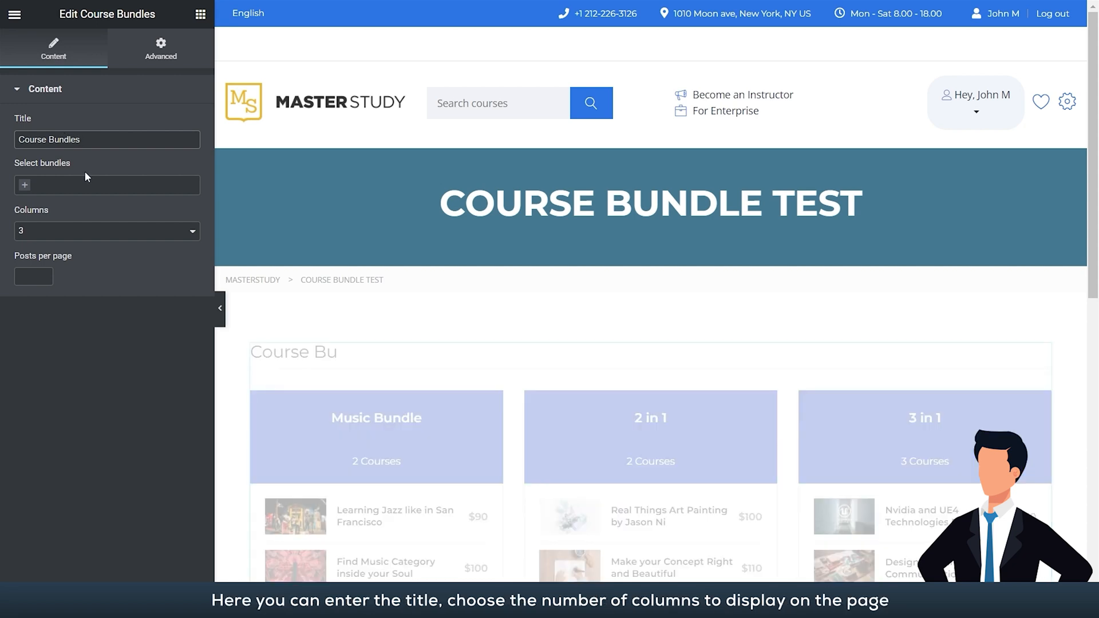
{"action": "left_click", "coordinate": [108, 185]}
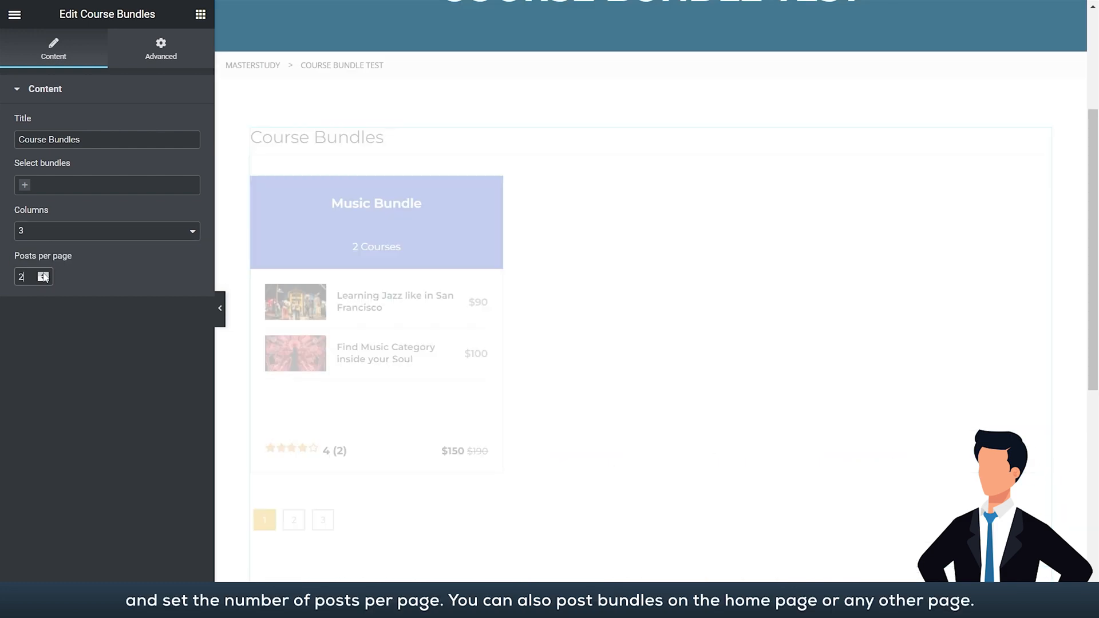
{"action": "left_click", "coordinate": [43, 273]}
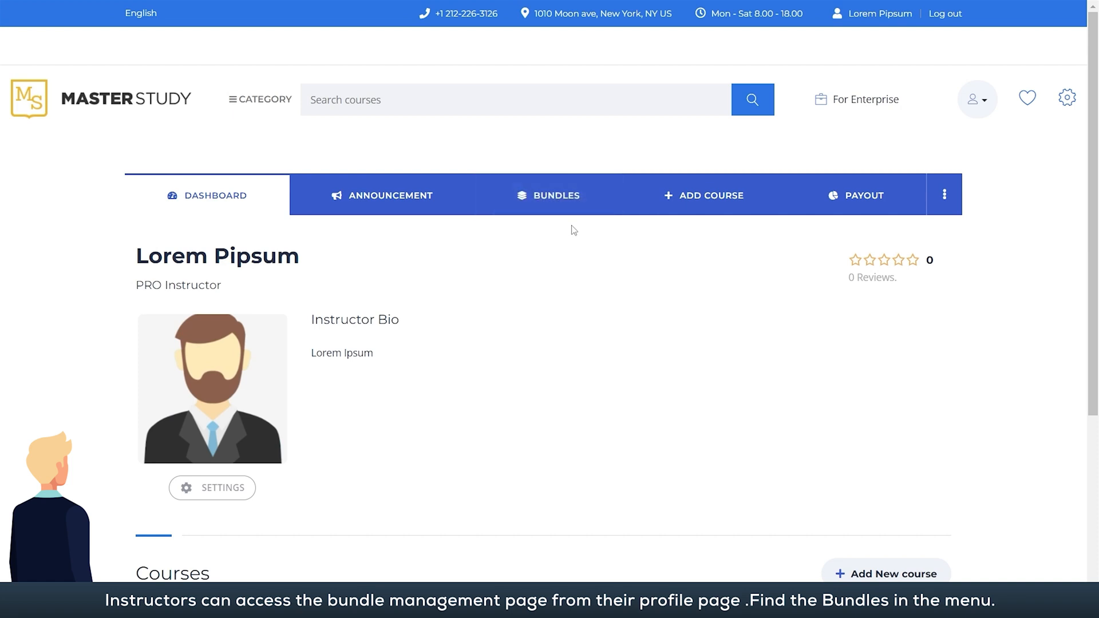
Step: Start a new bundle from the instructor's Bundles page and select its courses
{"action": "left_click", "coordinate": [558, 195]}
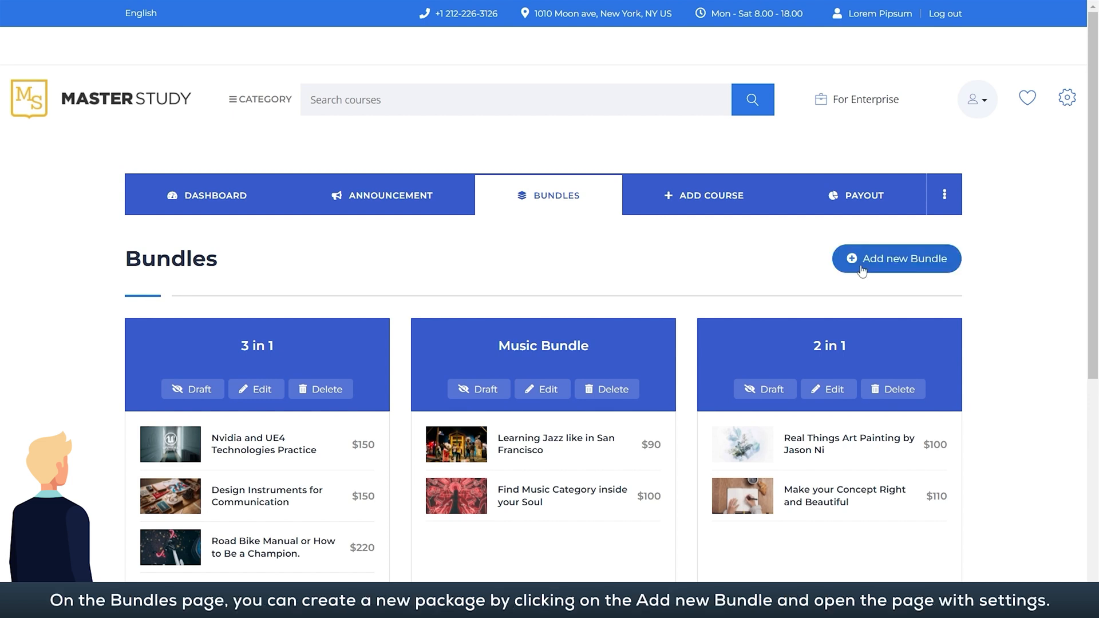
{"action": "left_click", "coordinate": [897, 259]}
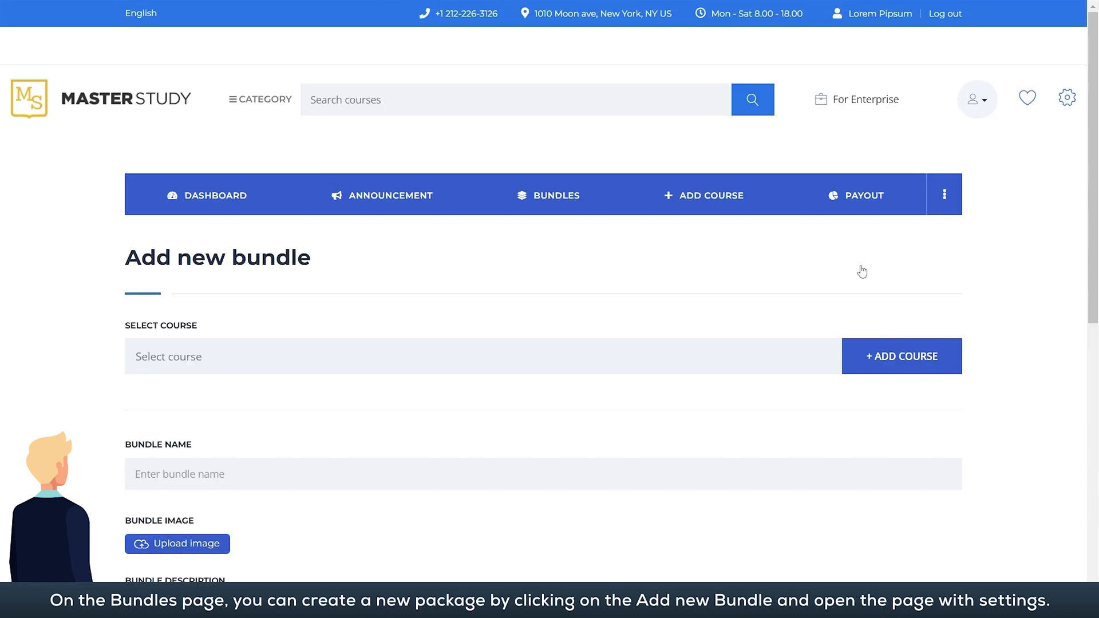
{"action": "left_click", "coordinate": [902, 356]}
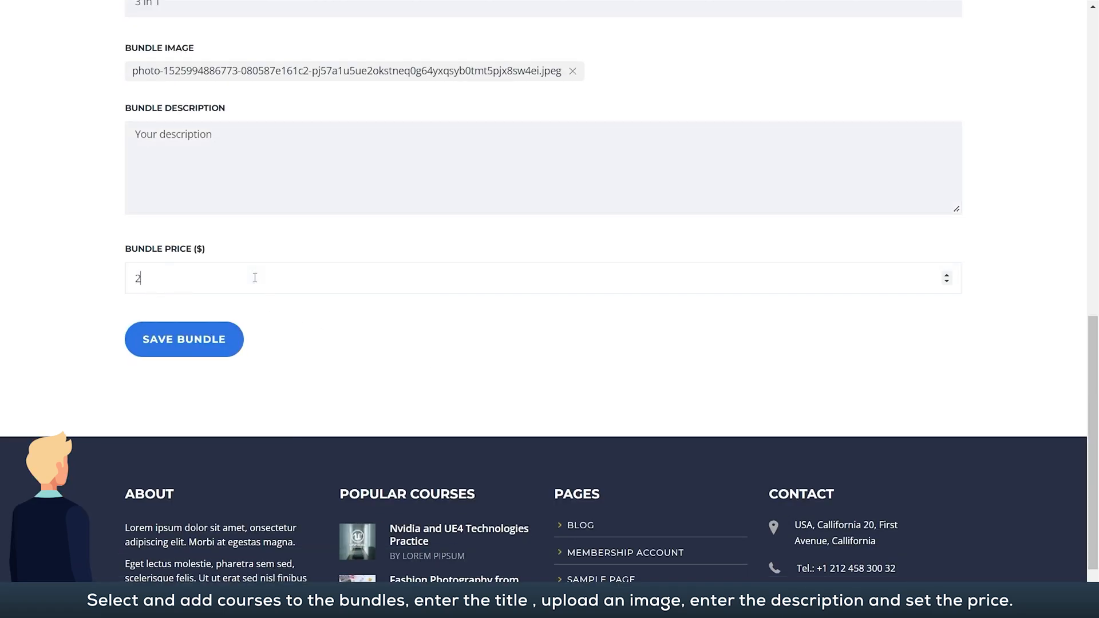
Step: Save the '3 in 1' bundle priced $200 and reopen it to view its public page
{"action": "left_click", "coordinate": [183, 339]}
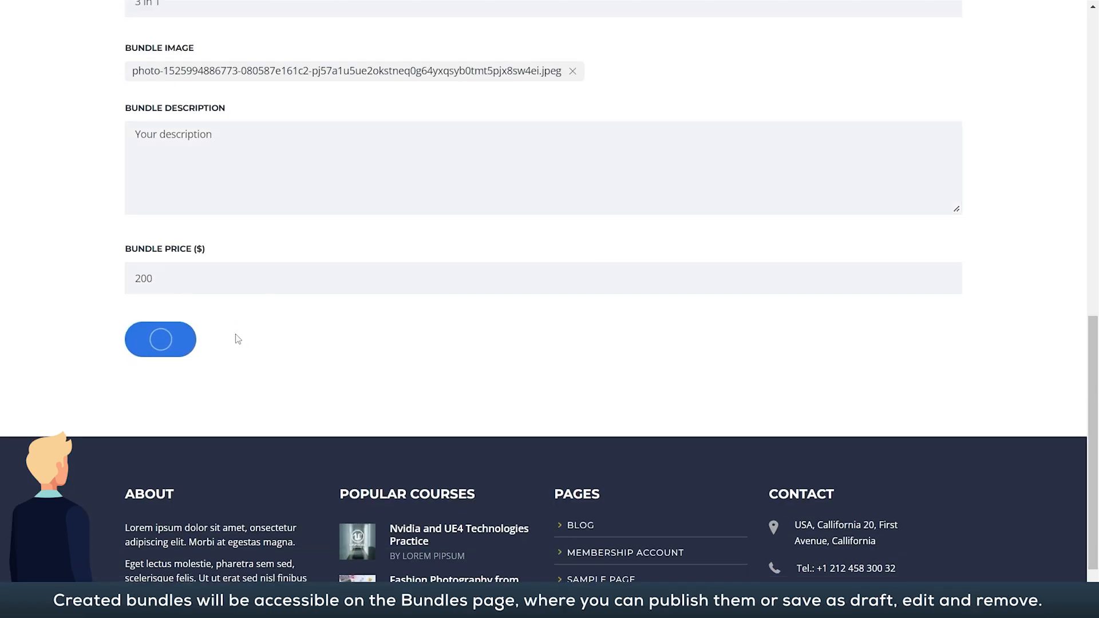
{"action": "left_click", "coordinate": [161, 339]}
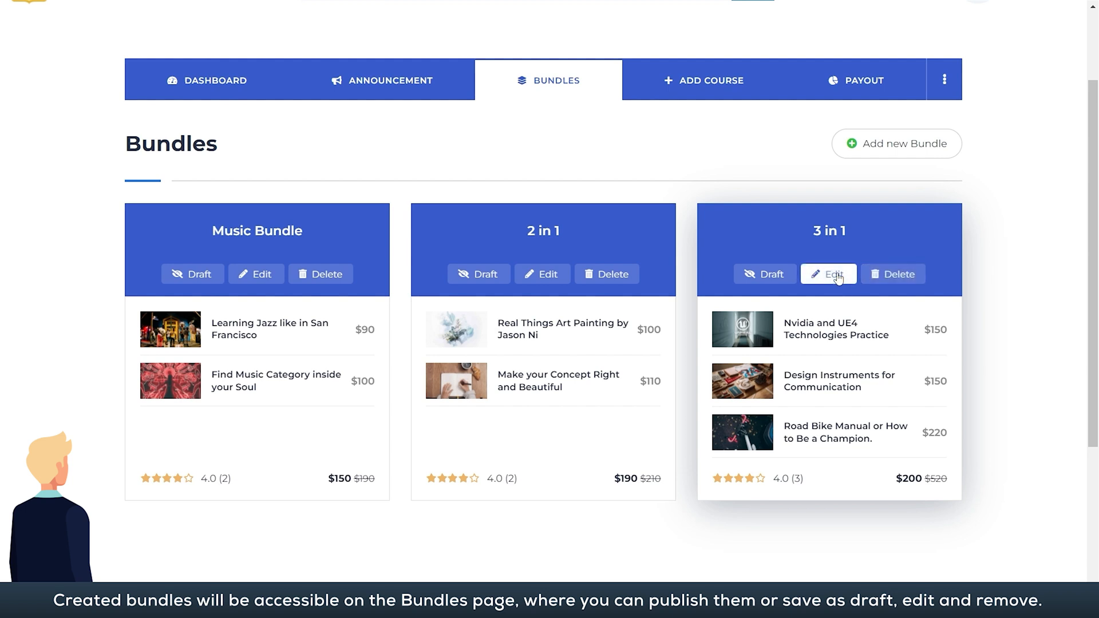
{"action": "left_click", "coordinate": [828, 275]}
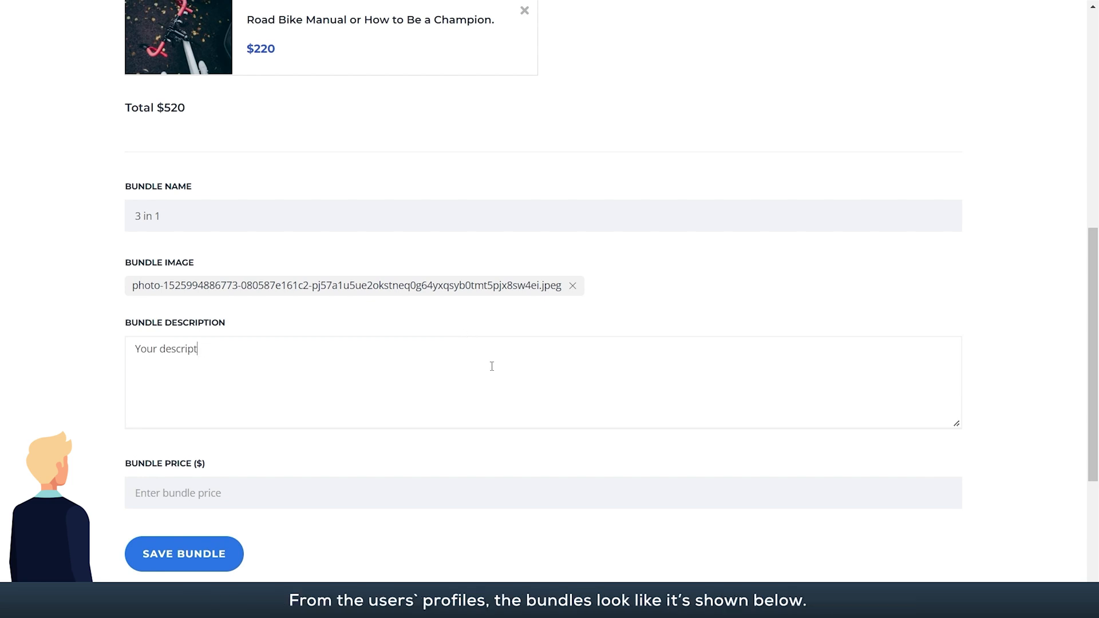
{"action": "scroll", "scroll_direction": "down", "scroll_amount": 3}
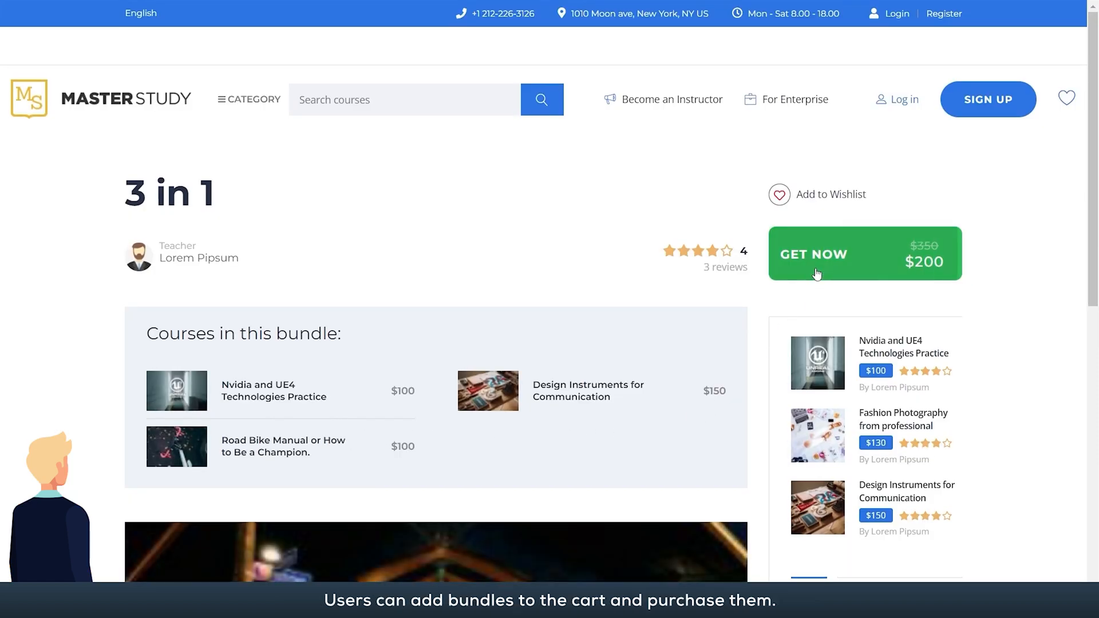
Step: Buy the 3 in 1 bundle for $200 so its three courses appear under Enrolled Courses
{"action": "left_click", "coordinate": [814, 253]}
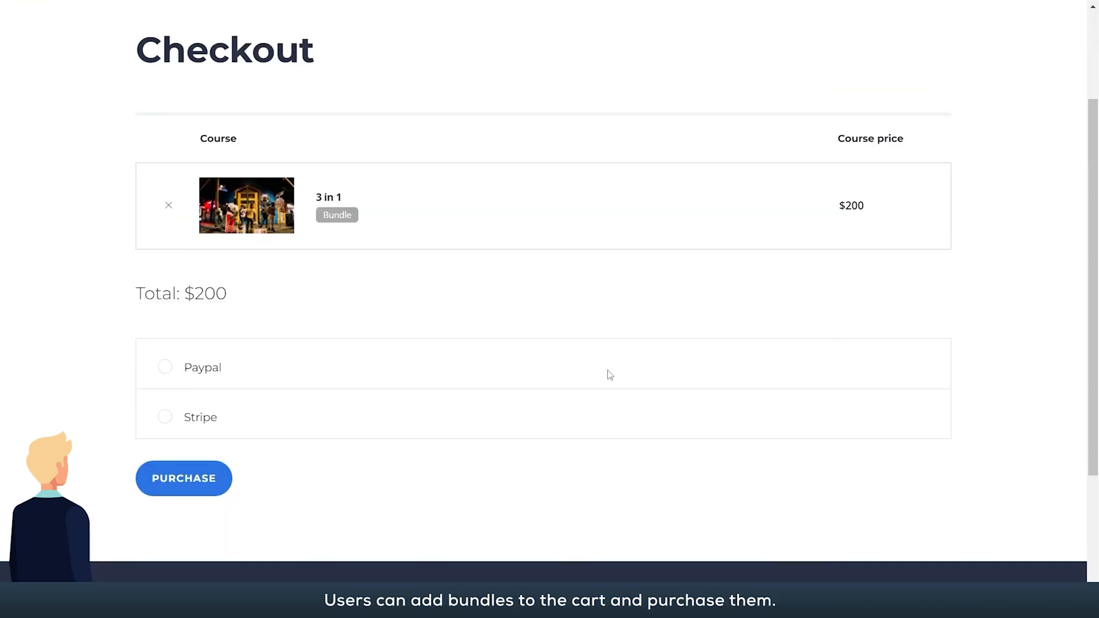
{"action": "left_click", "coordinate": [165, 417]}
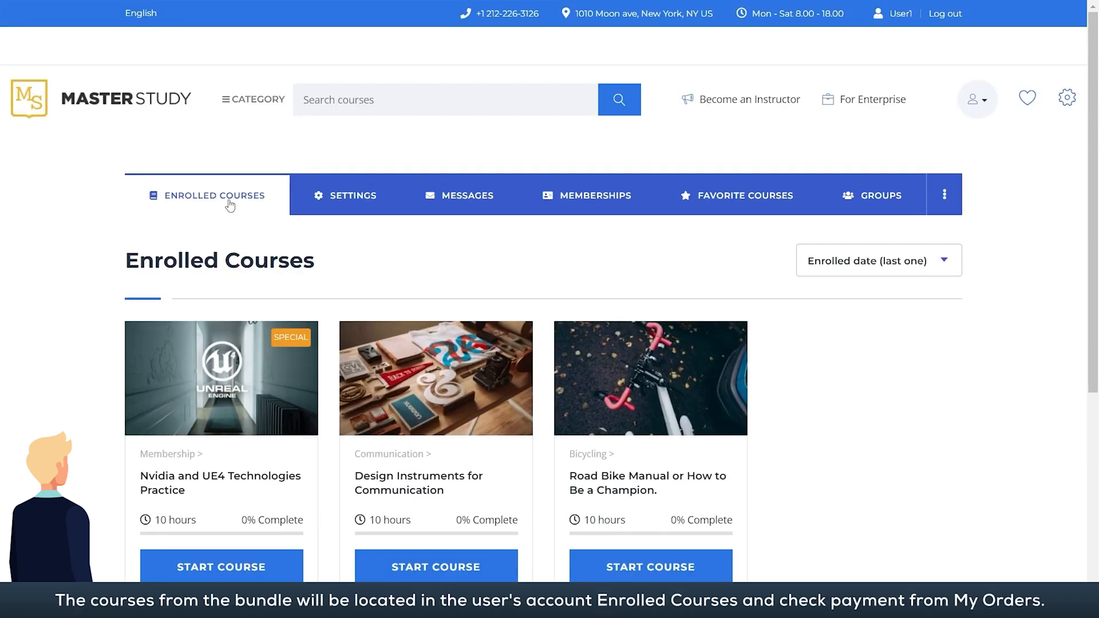
{"action": "mouse_move", "coordinate": [894, 257]}
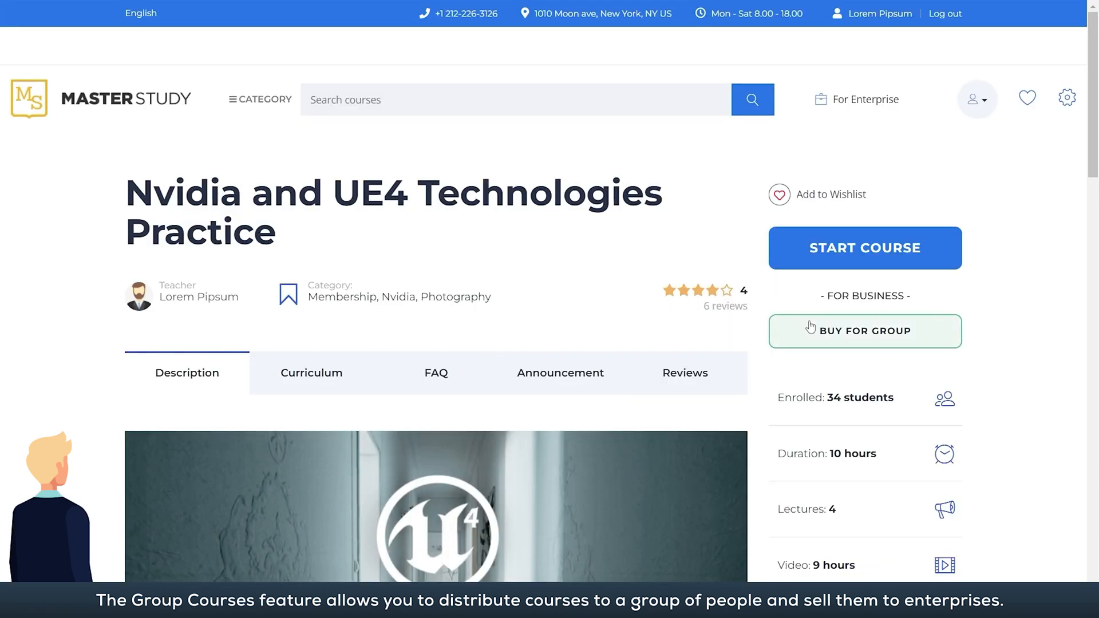
Step: Preview the course's group purchase window, then enable the Group Courses add-on
{"action": "left_click", "coordinate": [865, 331]}
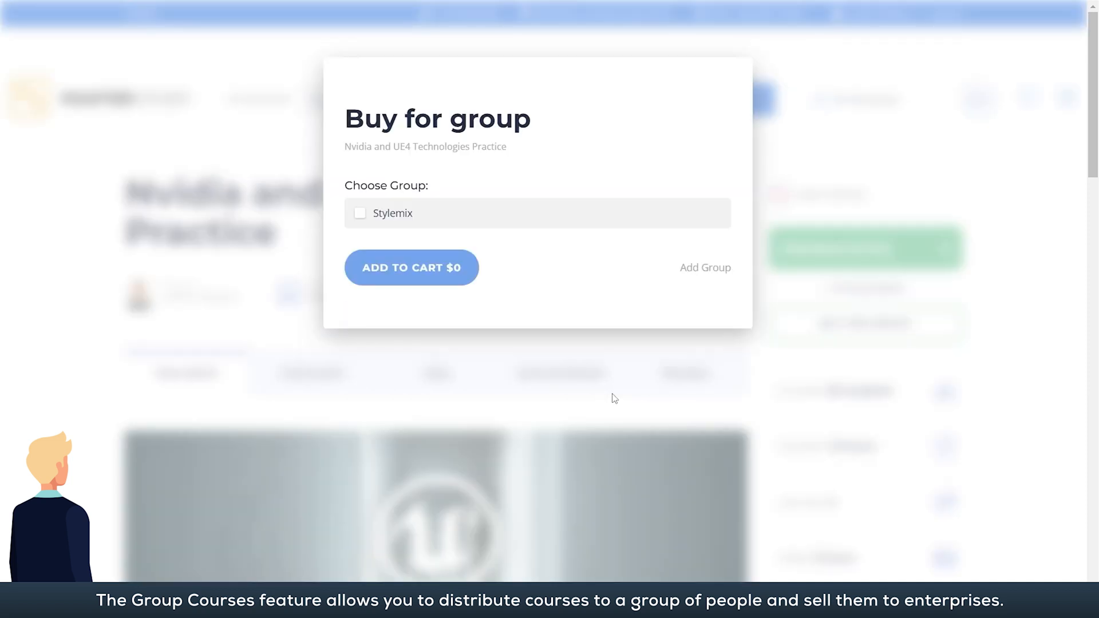
{"action": "left_click", "coordinate": [360, 213]}
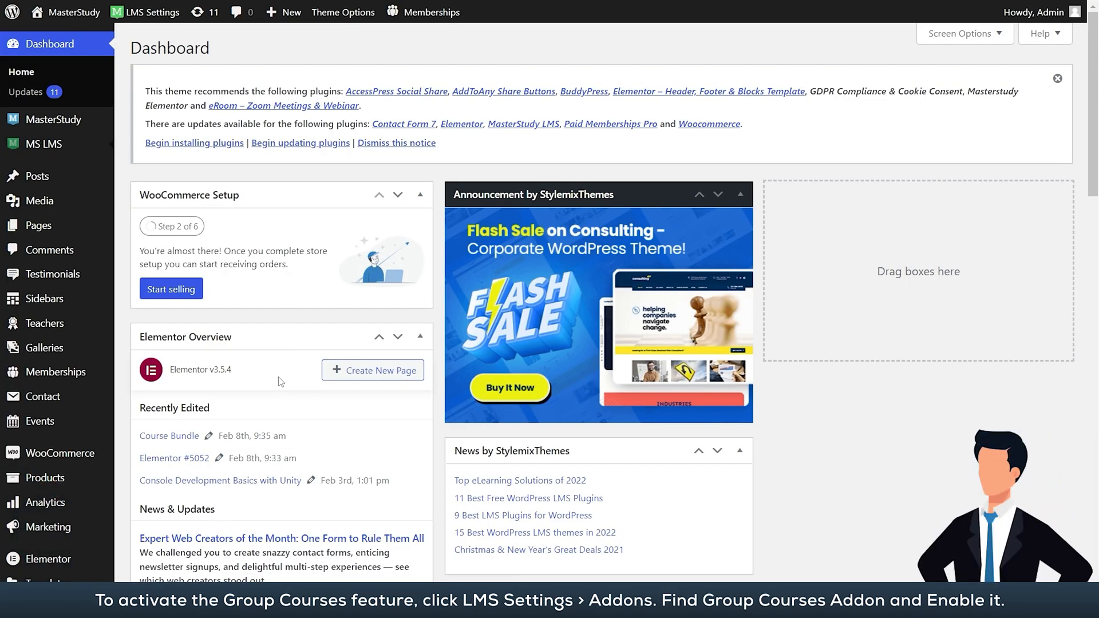
{"action": "left_click", "coordinate": [155, 12]}
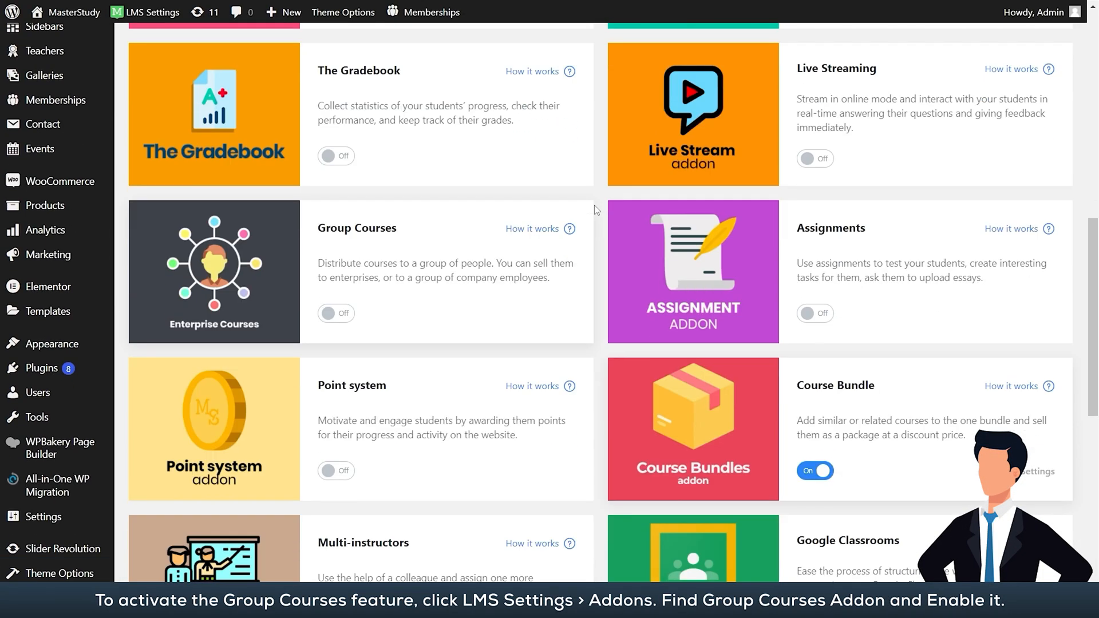
{"action": "left_click", "coordinate": [337, 313]}
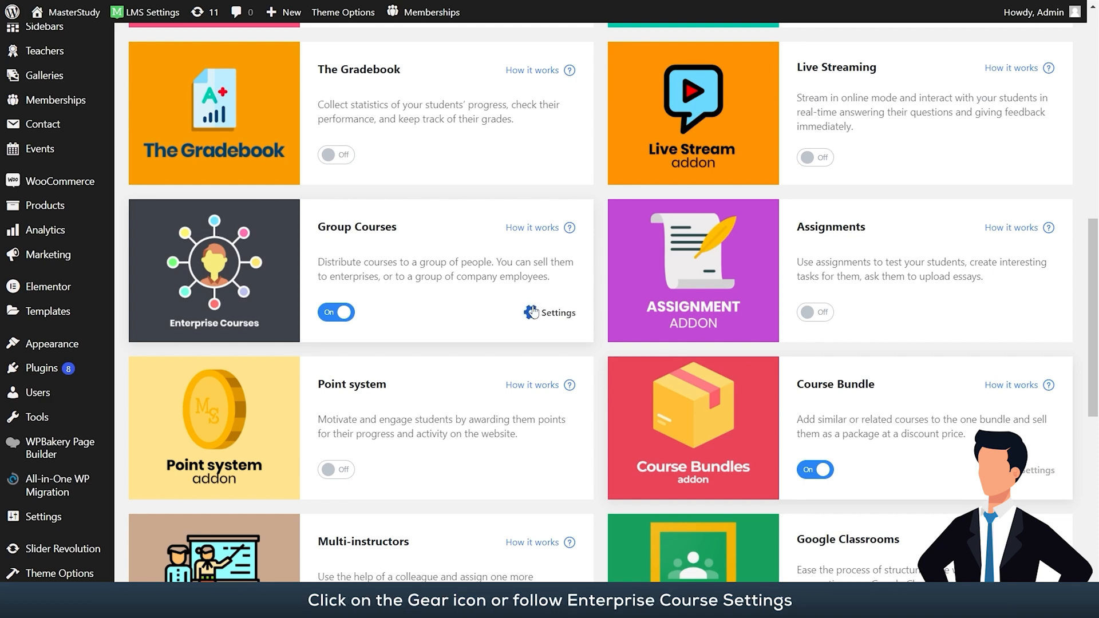
Step: Limit groups to 5 allowed members in the Group Courses settings
{"action": "left_click", "coordinate": [530, 312]}
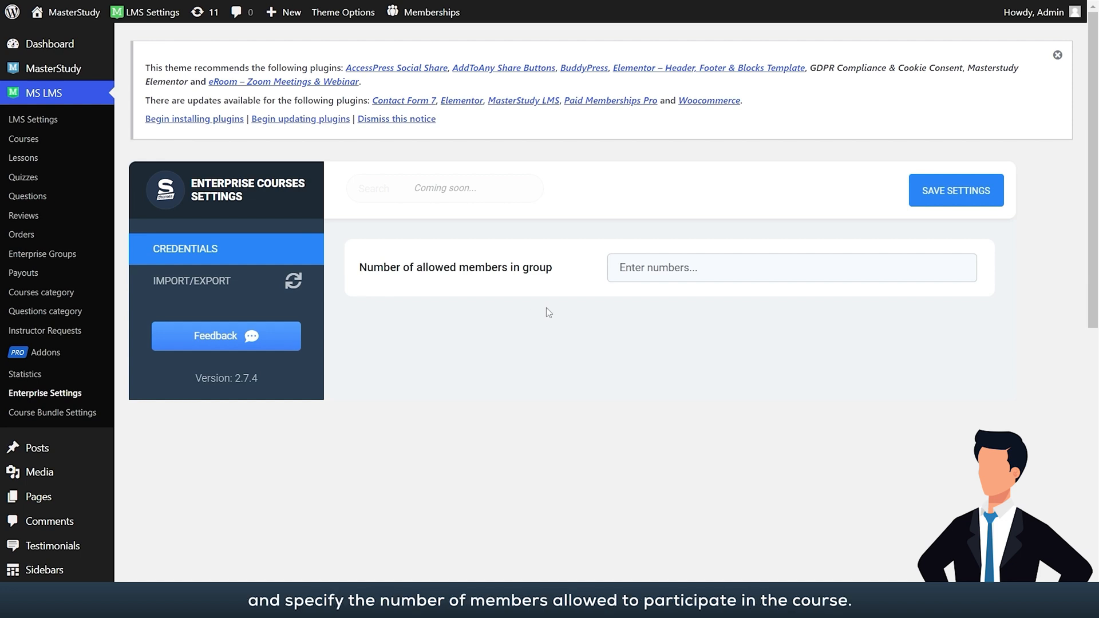
{"action": "left_click", "coordinate": [792, 268]}
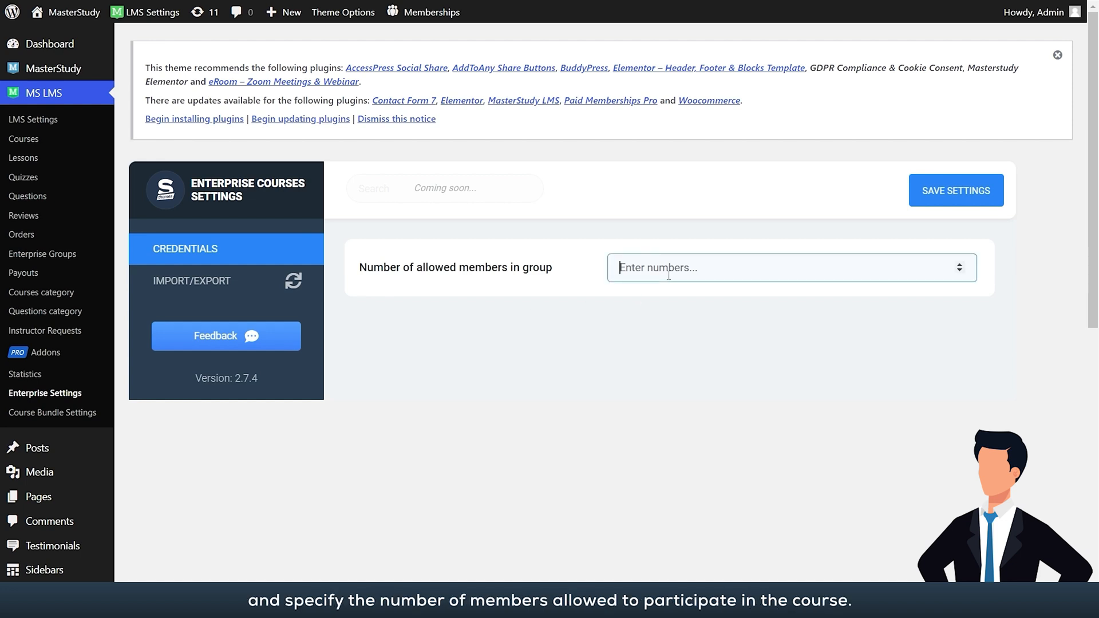
{"action": "type", "text": "5"}
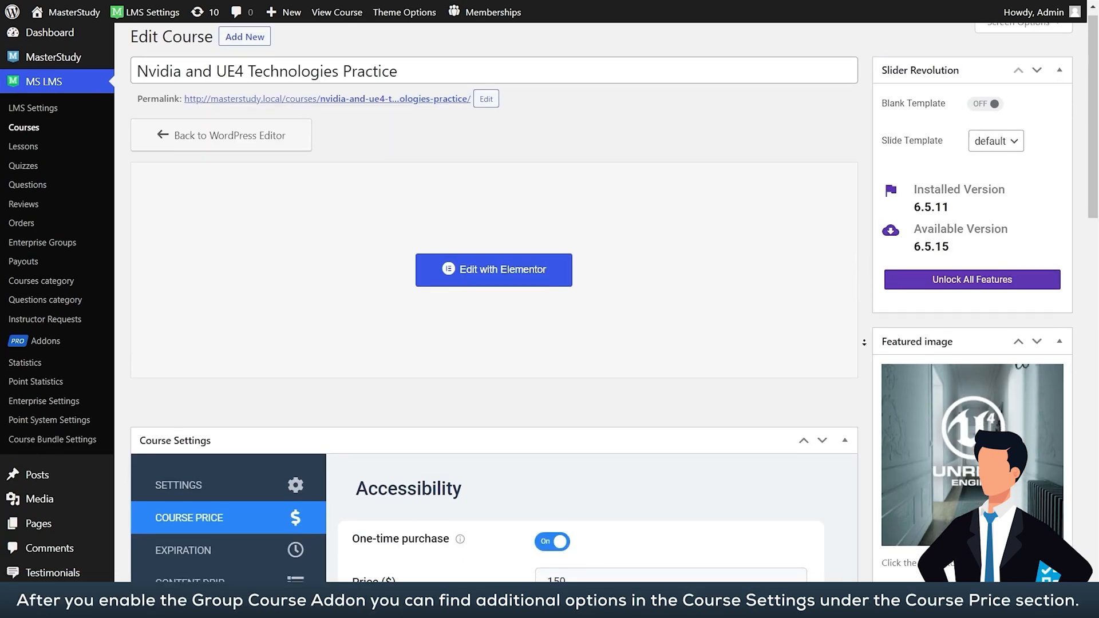
Step: Switch on Enterprise Price for the Nvidia and UE4 course and set it to 700
{"action": "scroll", "scroll_direction": "down", "scroll_amount": 3}
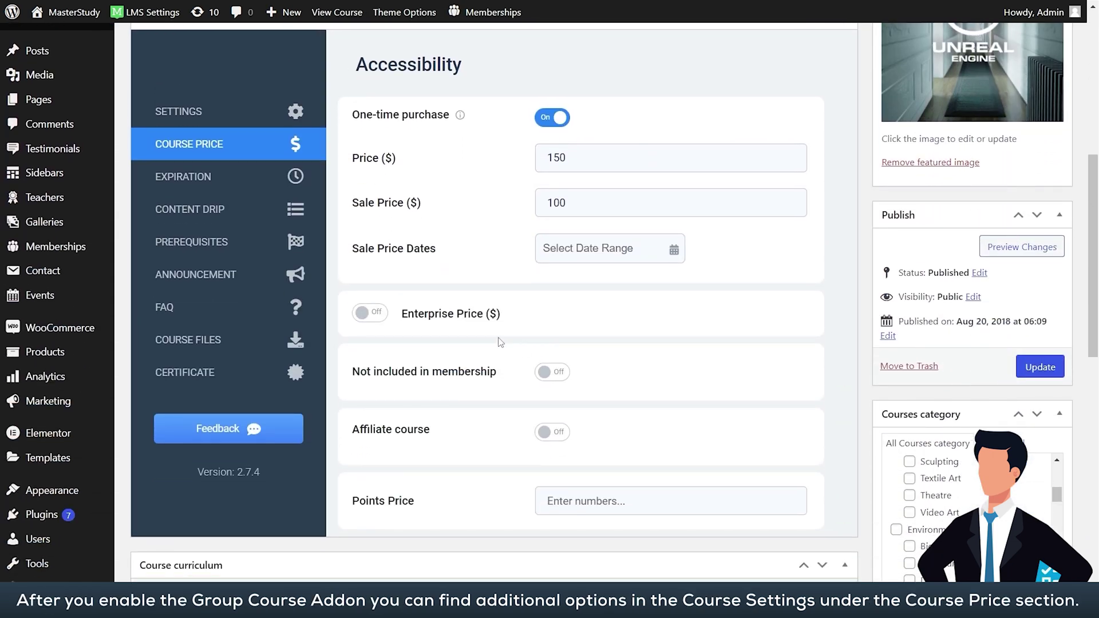
{"action": "left_click", "coordinate": [370, 311]}
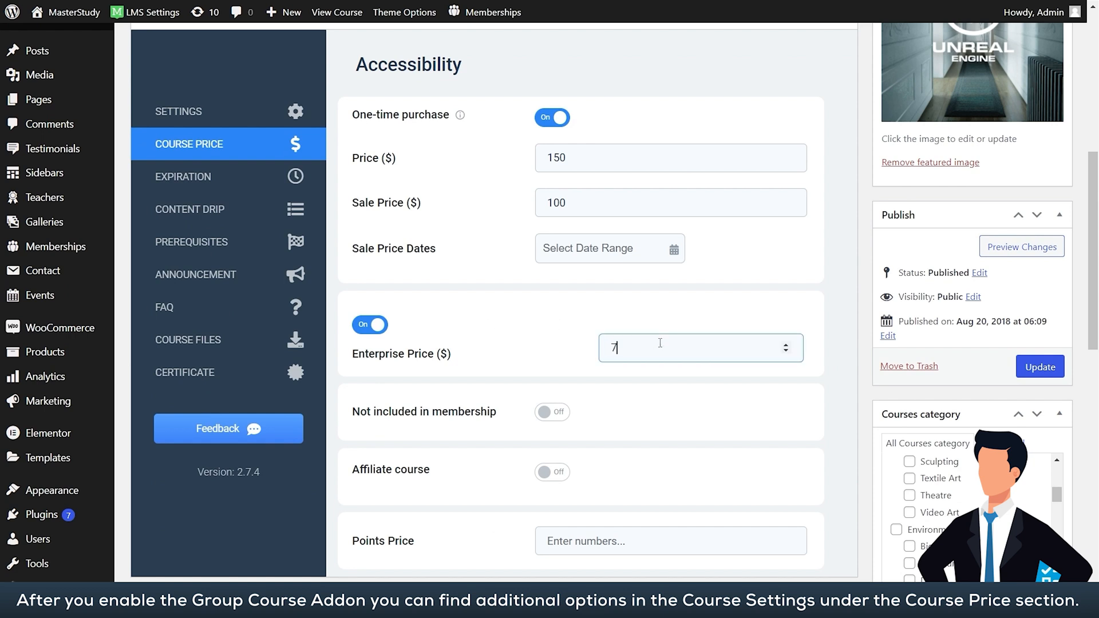
{"action": "type", "text": "00"}
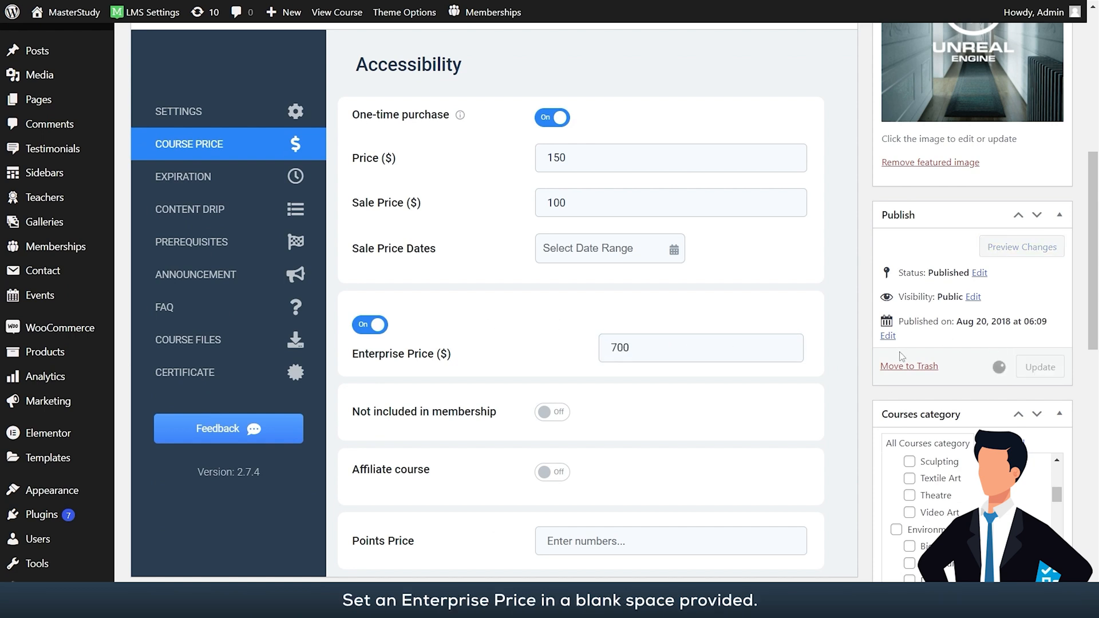
{"action": "mouse_move", "coordinate": [813, 342]}
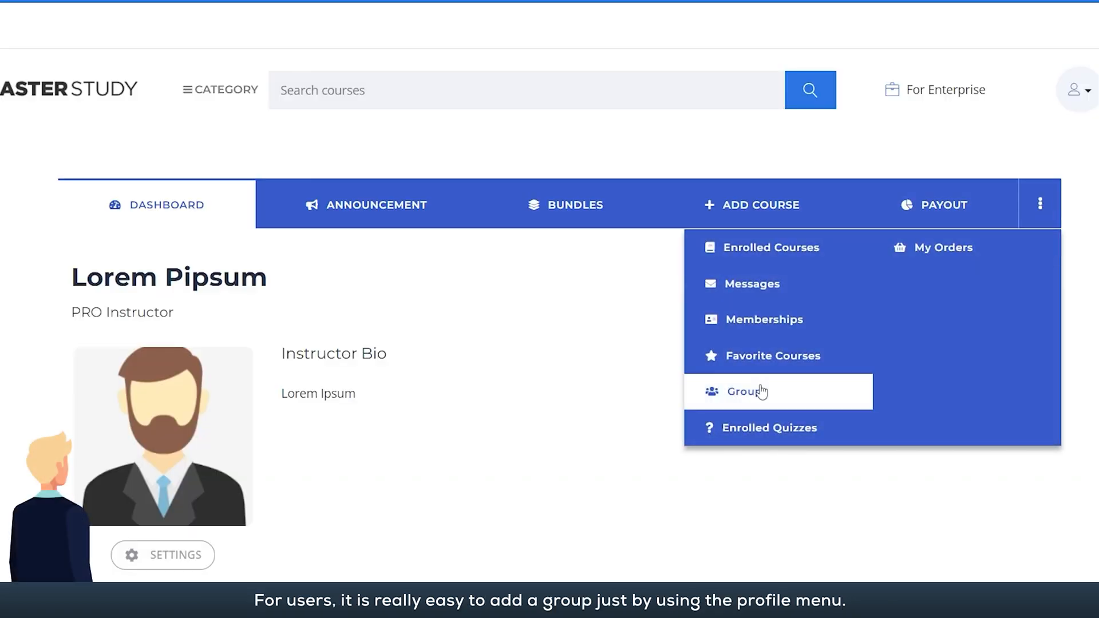
Step: Create a group named Stylemix with one member email under My Groups
{"action": "left_click", "coordinate": [745, 391]}
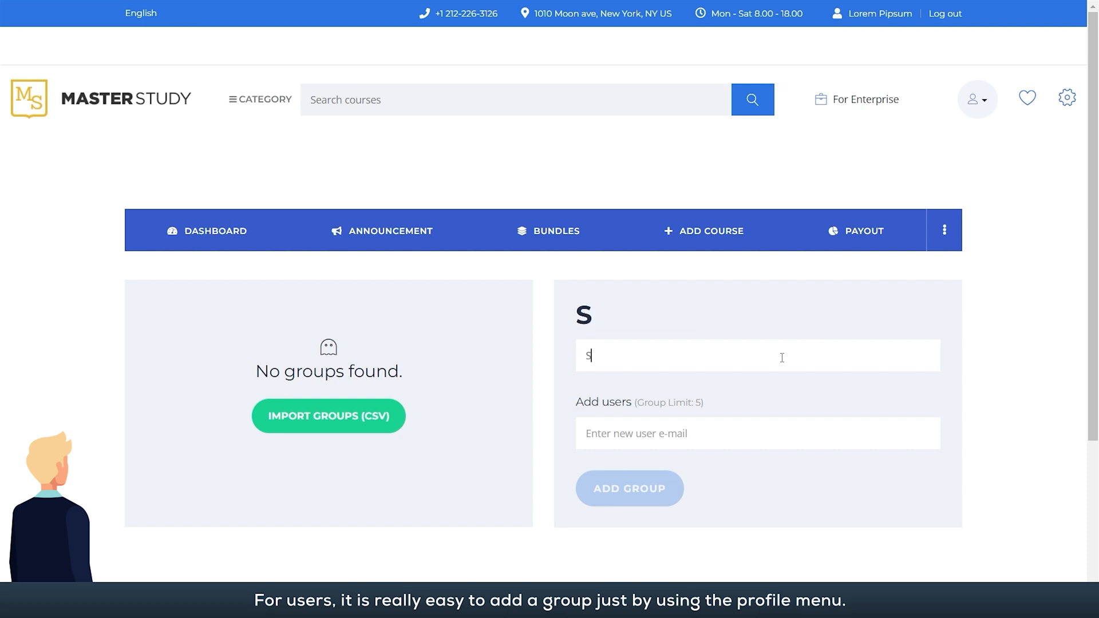
{"action": "type", "text": "Stylemiux"}
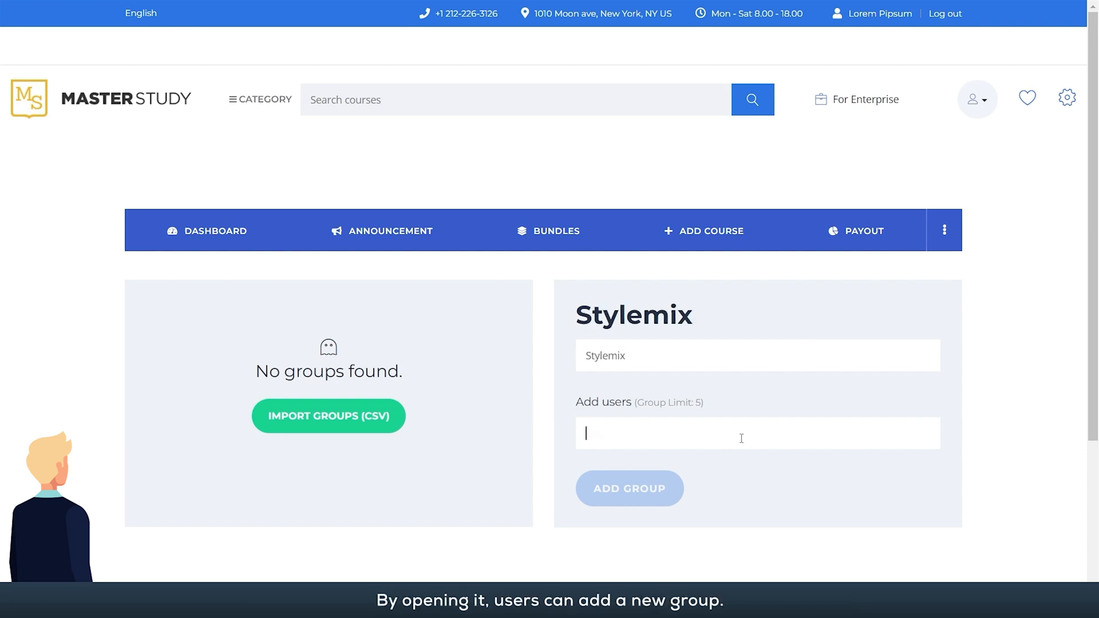
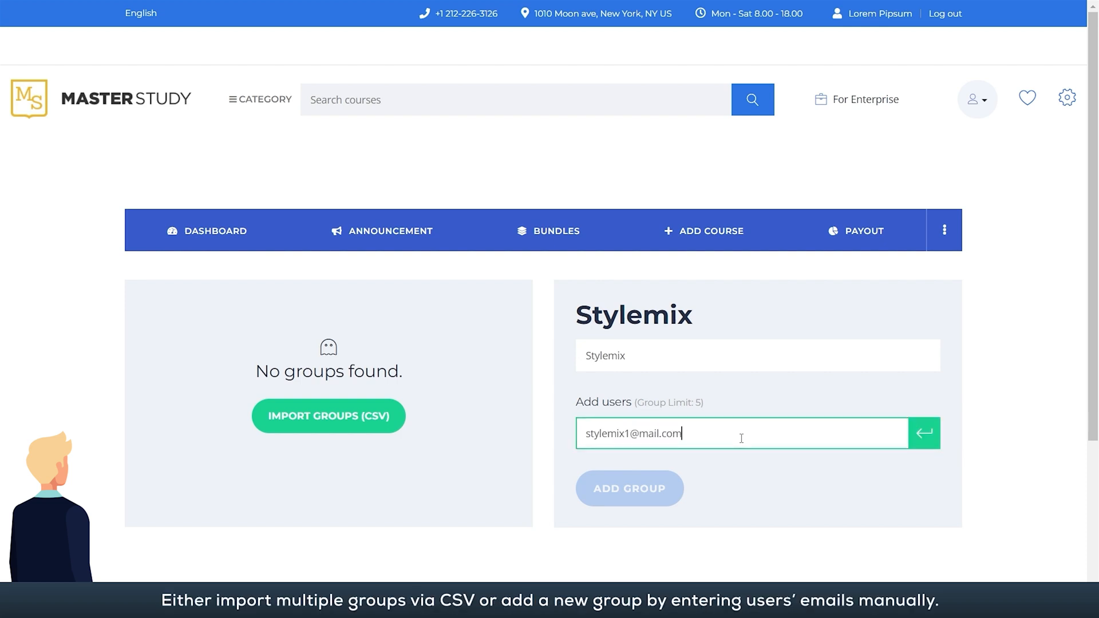
{"action": "key", "text": "Enter"}
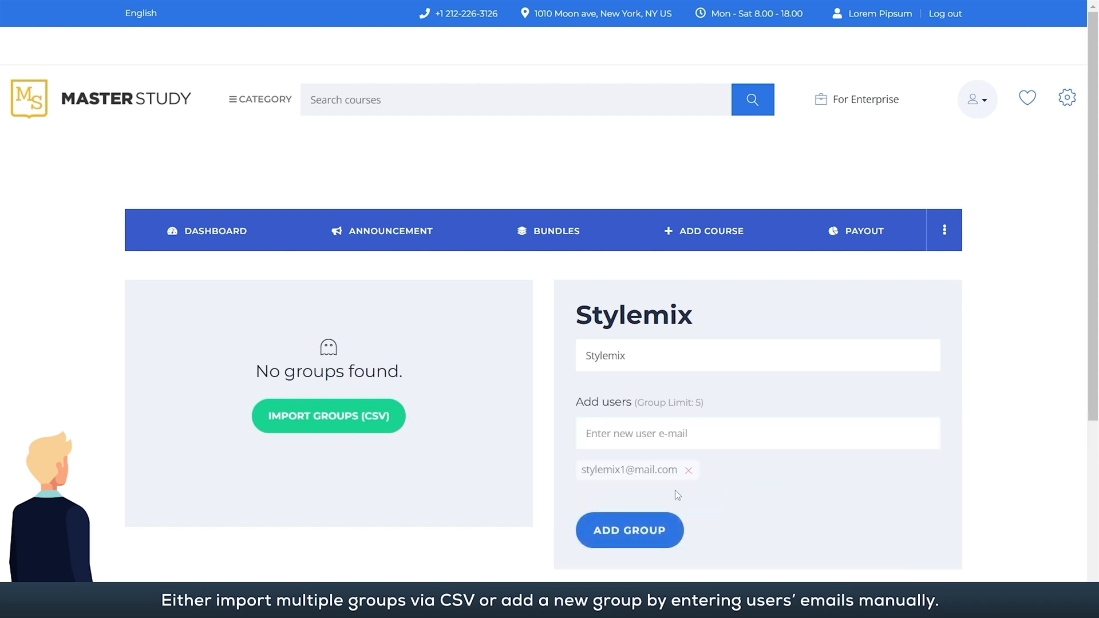
{"action": "left_click", "coordinate": [630, 531]}
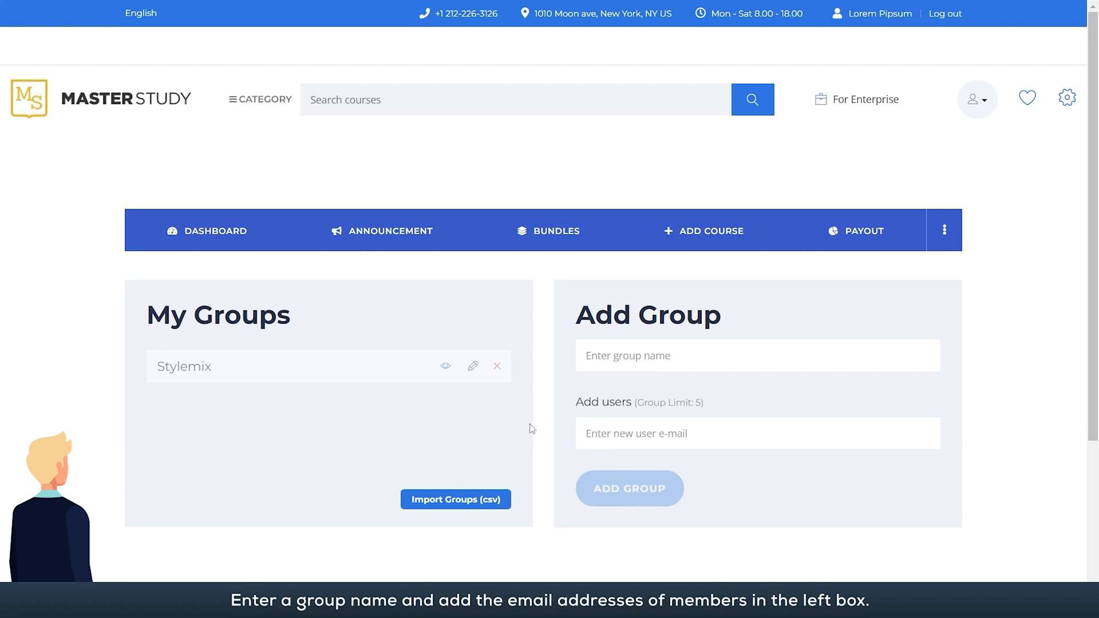
{"action": "left_click", "coordinate": [472, 366]}
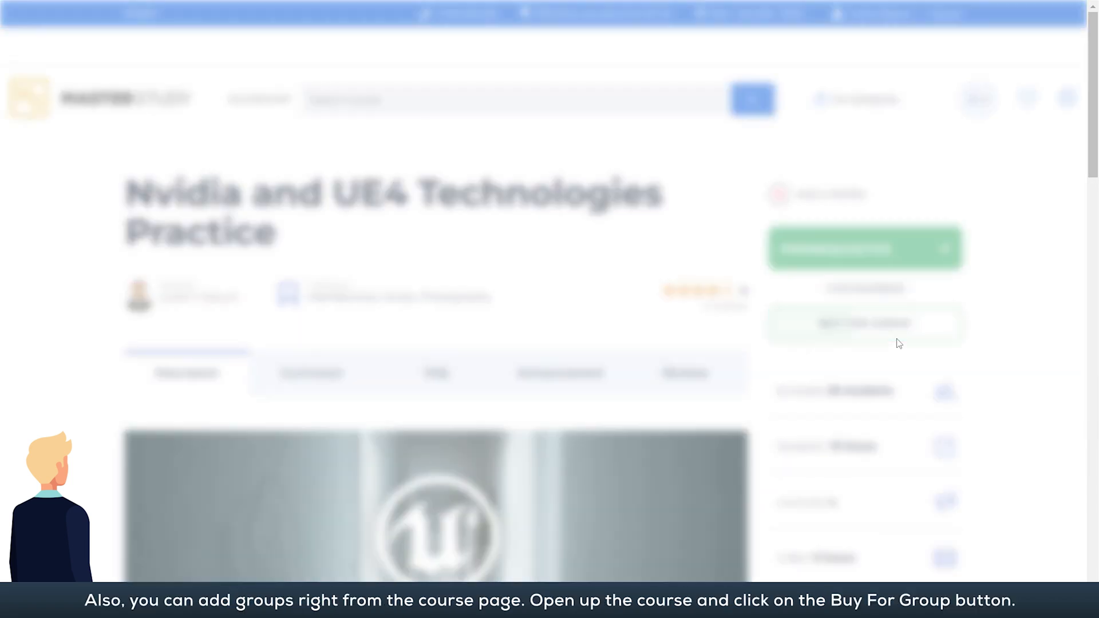
{"action": "left_click", "coordinate": [866, 323]}
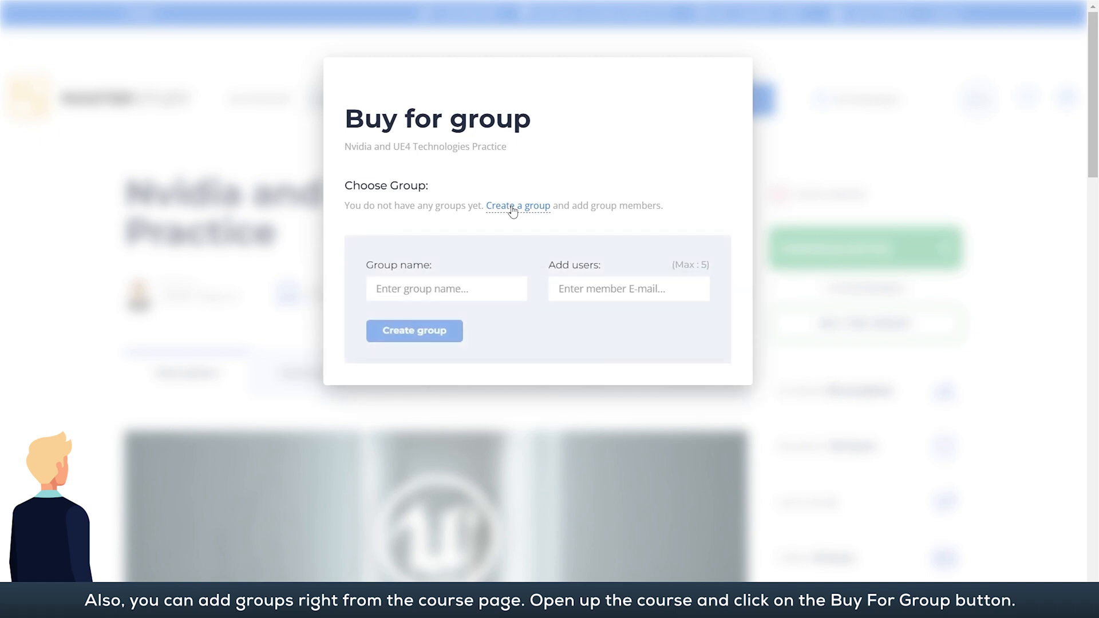
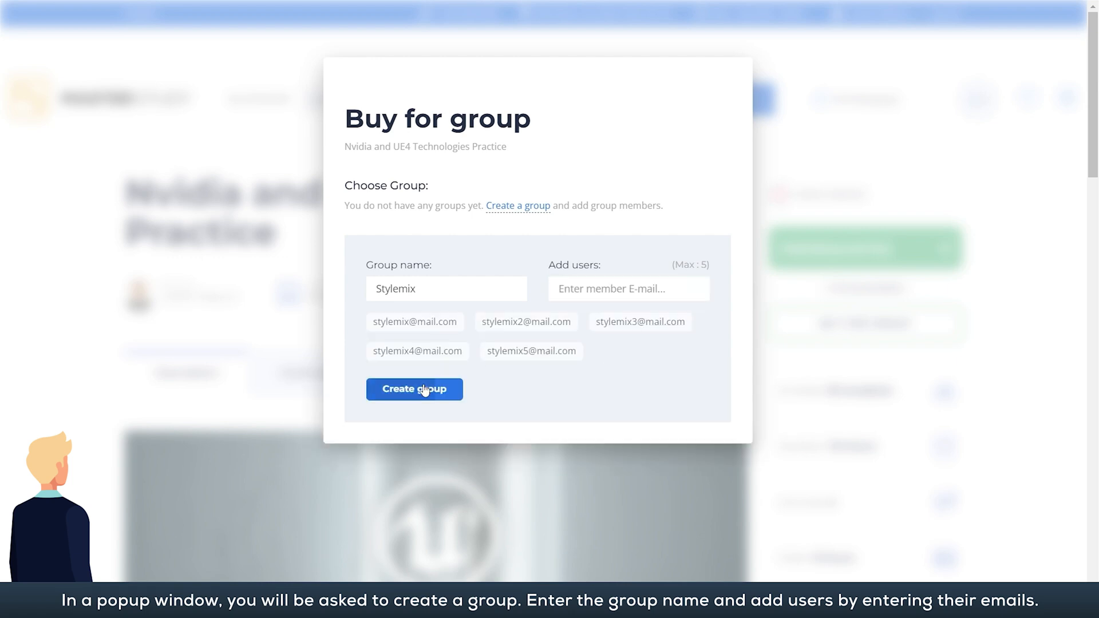
{"action": "left_click", "coordinate": [414, 389]}
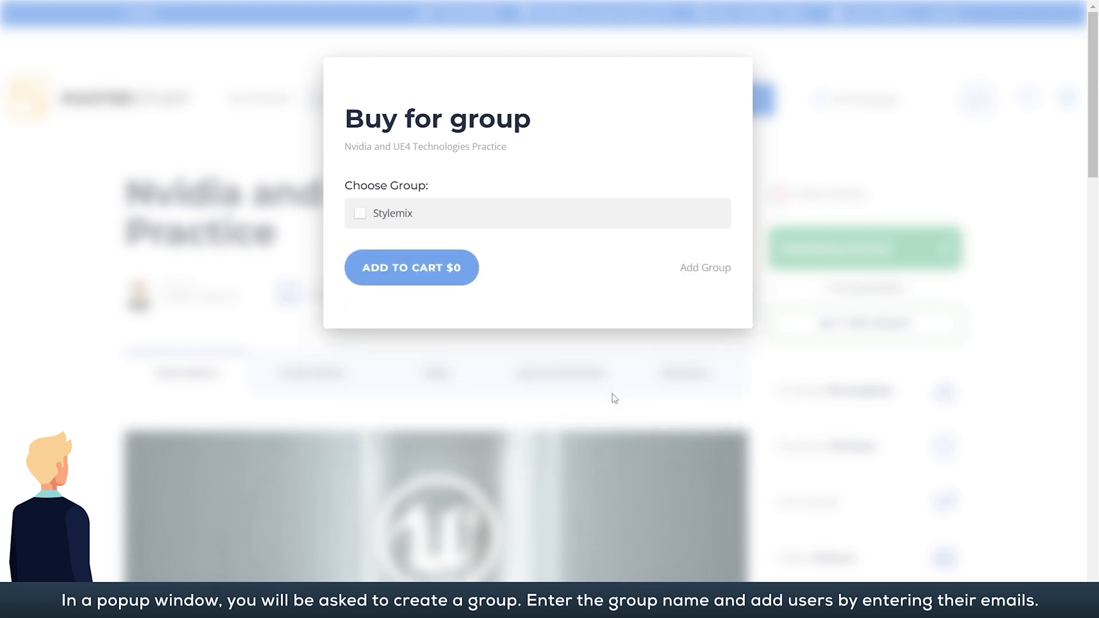
{"action": "left_click", "coordinate": [359, 213]}
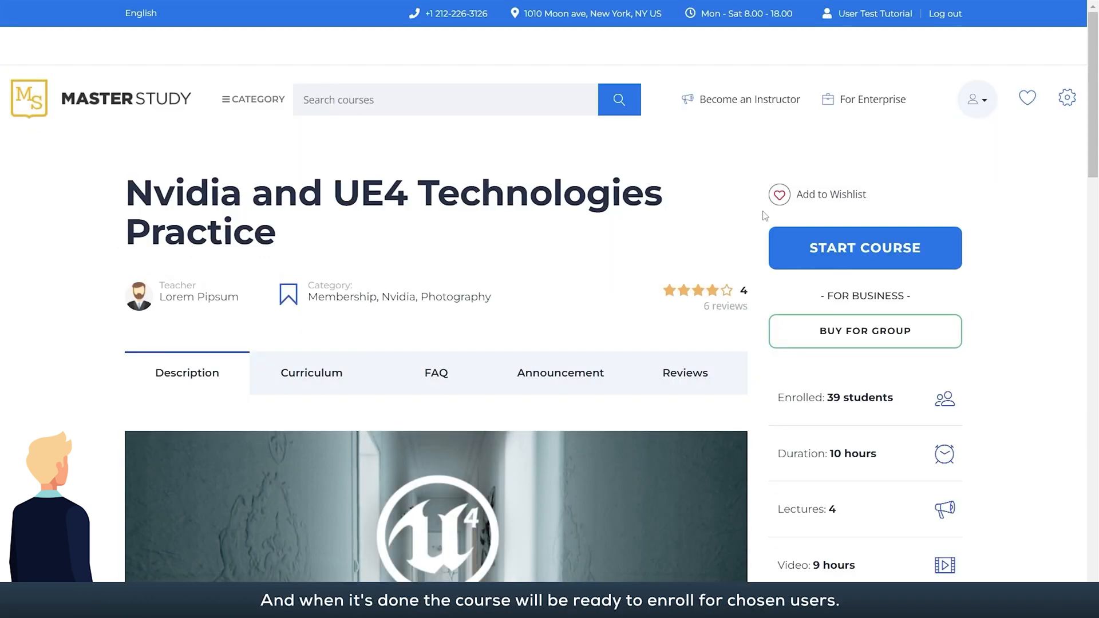
{"action": "mouse_move", "coordinate": [696, 219]}
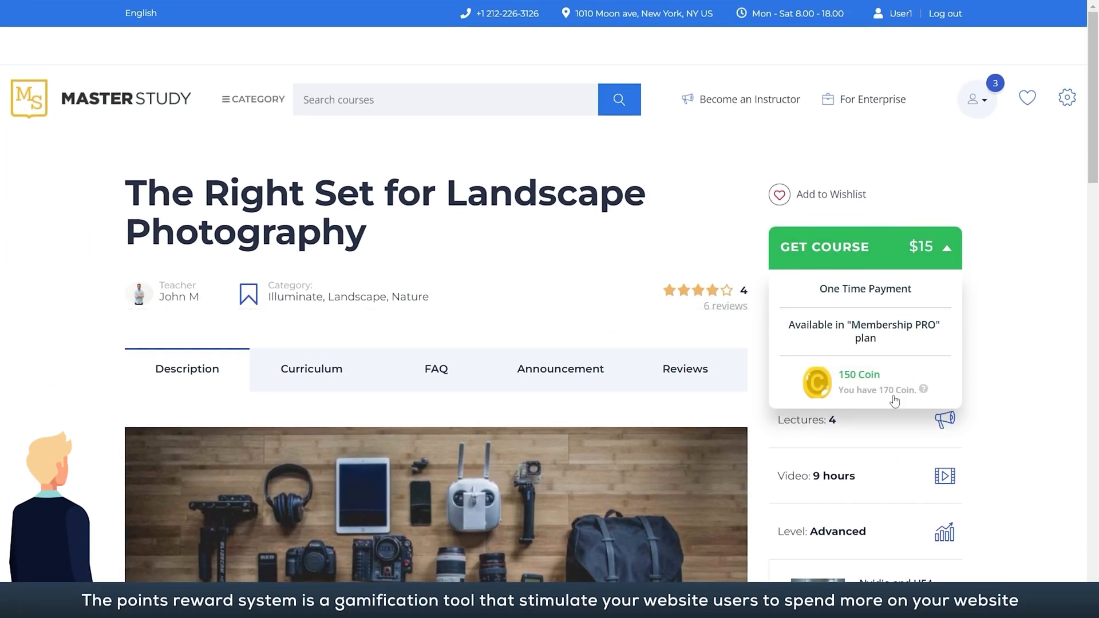
{"action": "mouse_move", "coordinate": [879, 387]}
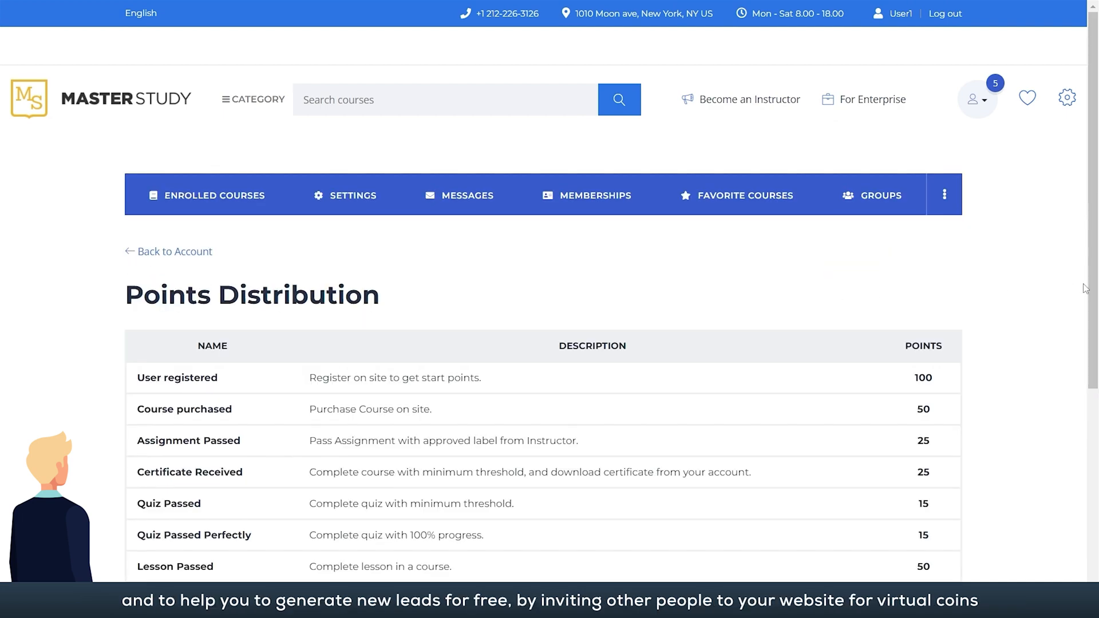
Step: Review the Points Distribution table of point amounts per site activity
{"action": "scroll", "scroll_direction": "down", "scroll_amount": 3}
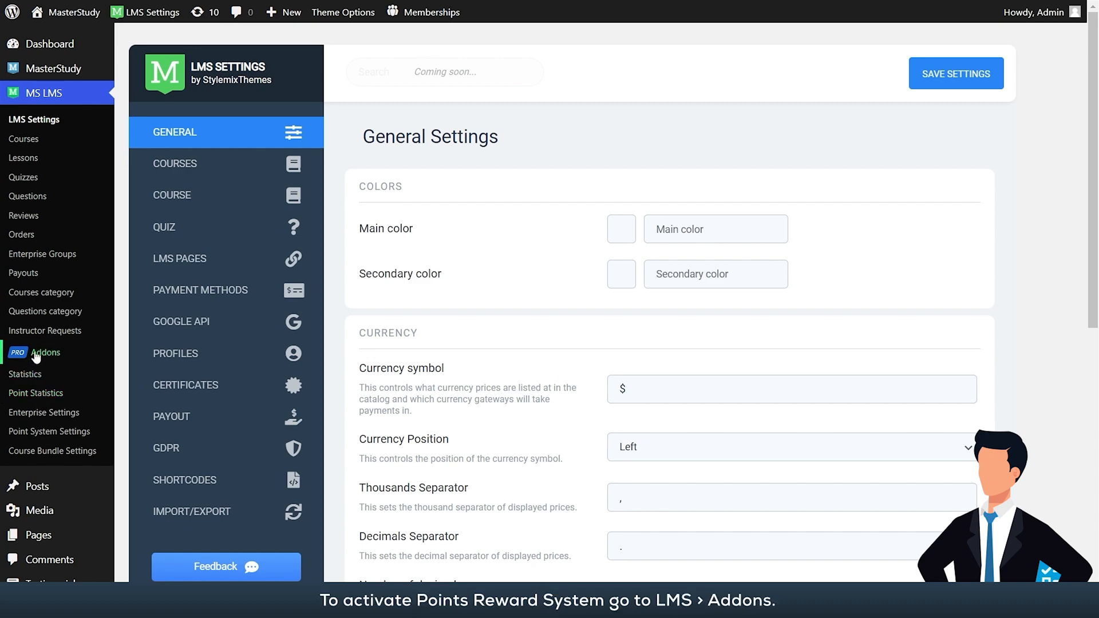
Step: Switch the Point system addon On in the MS LMS PRO addons list
{"action": "left_click", "coordinate": [46, 353]}
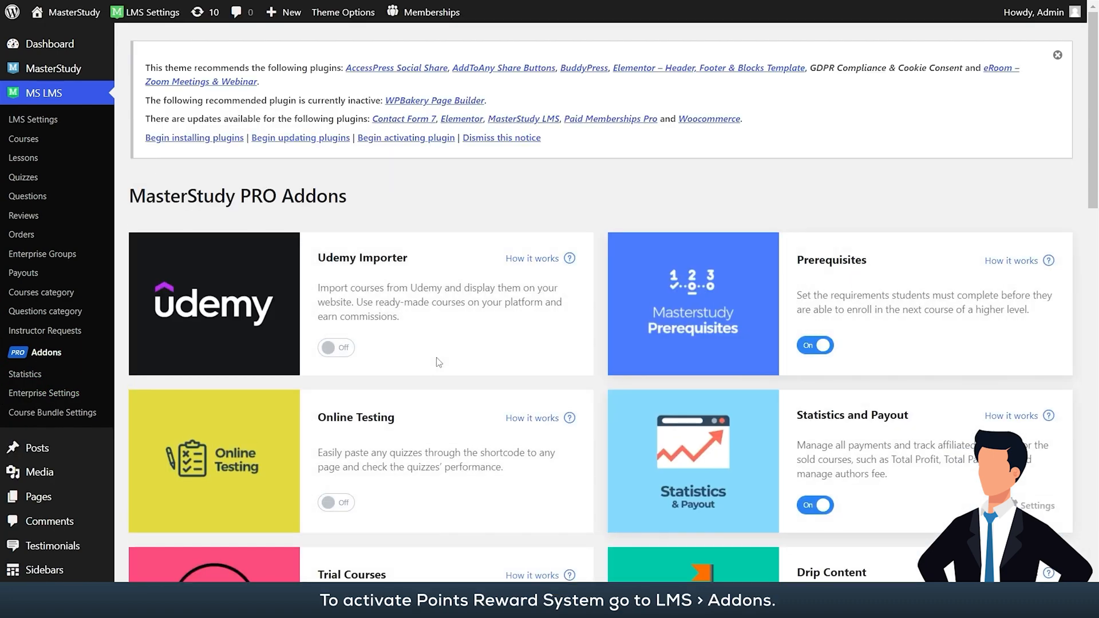
{"action": "scroll", "scroll_direction": "down", "scroll_amount": 3}
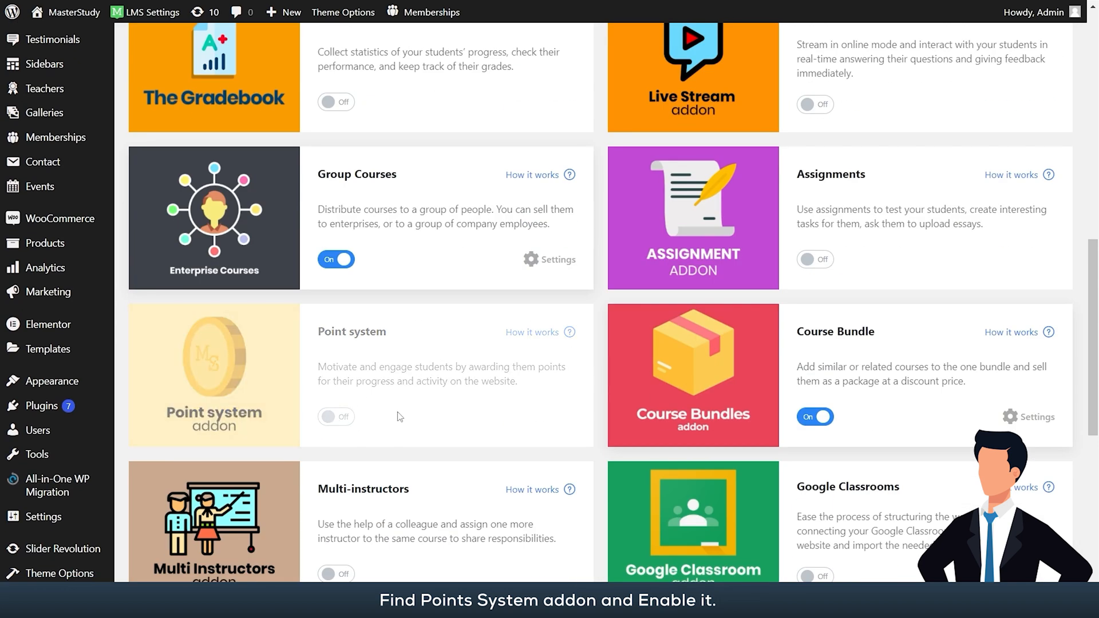
{"action": "left_click", "coordinate": [336, 416]}
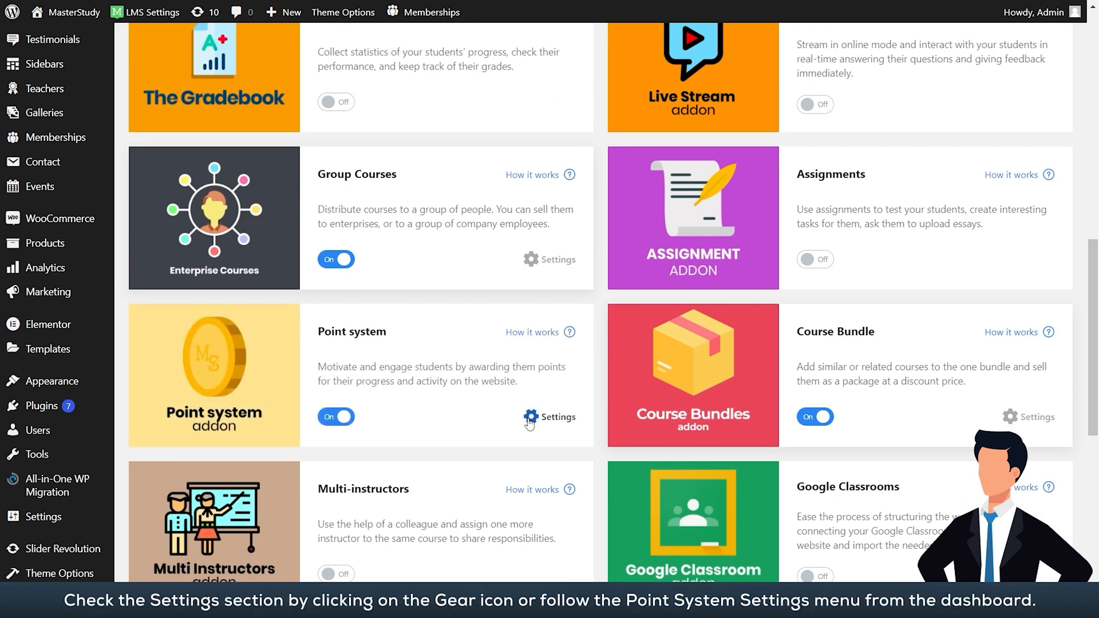
Step: Review the Point System interface (coin image, Coin label, rate 10) and enable Affiliate Points at 15%
{"action": "left_click", "coordinate": [529, 417]}
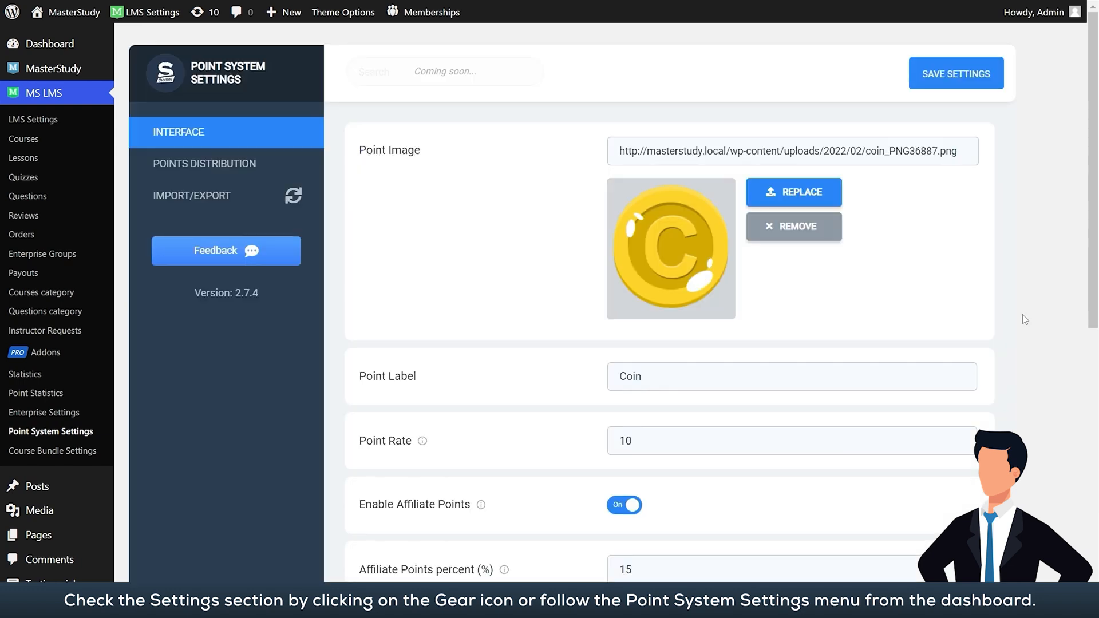
{"action": "mouse_move", "coordinate": [487, 250]}
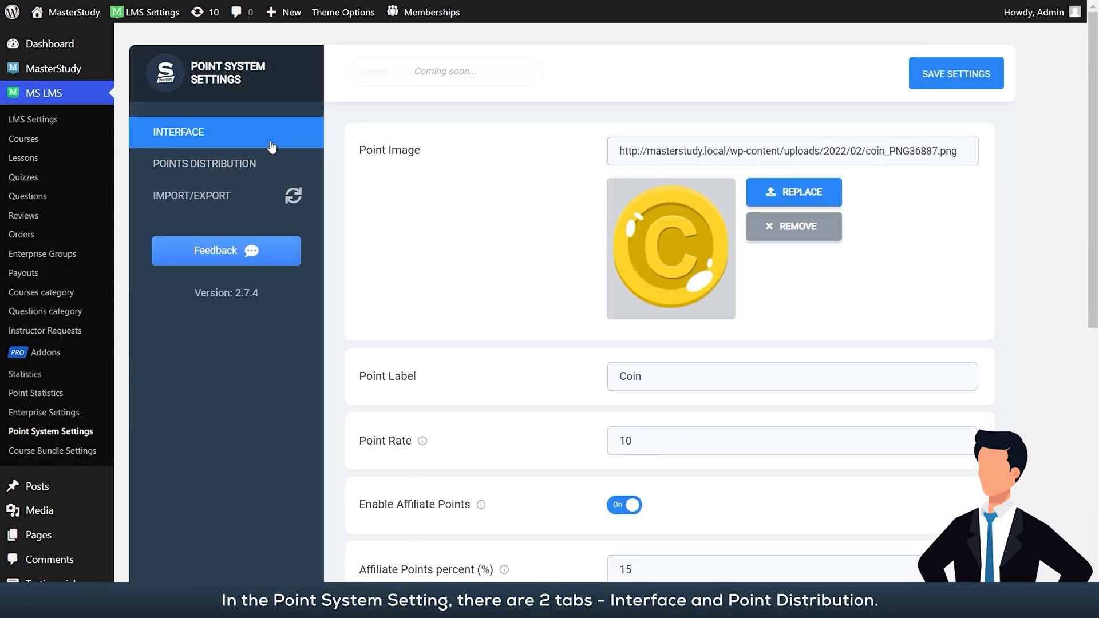
{"action": "mouse_move", "coordinate": [599, 206]}
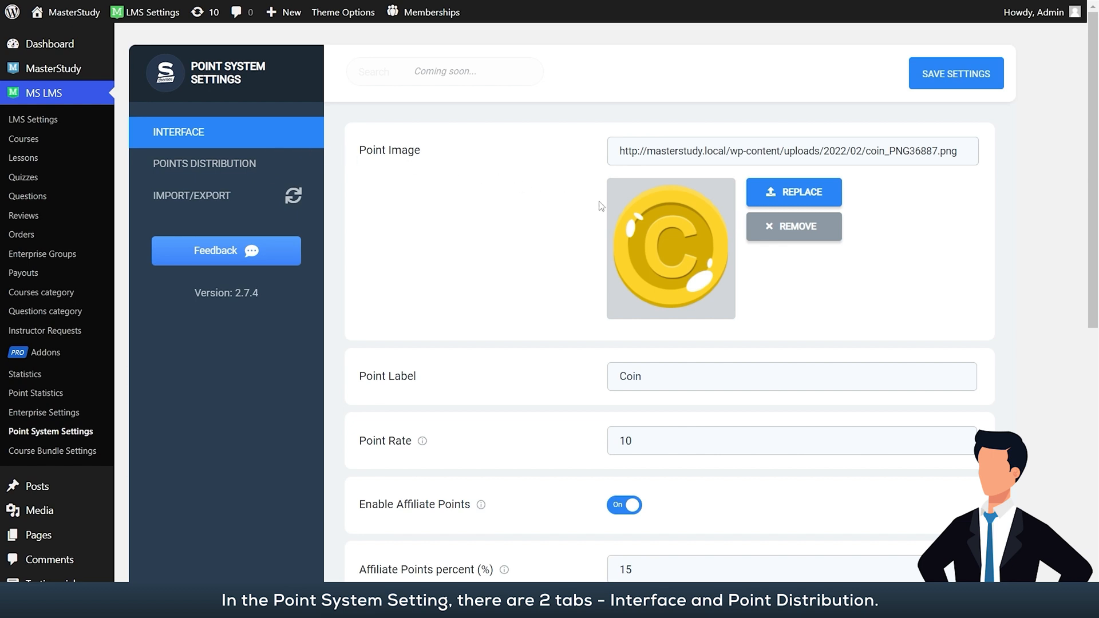
{"action": "mouse_move", "coordinate": [666, 247]}
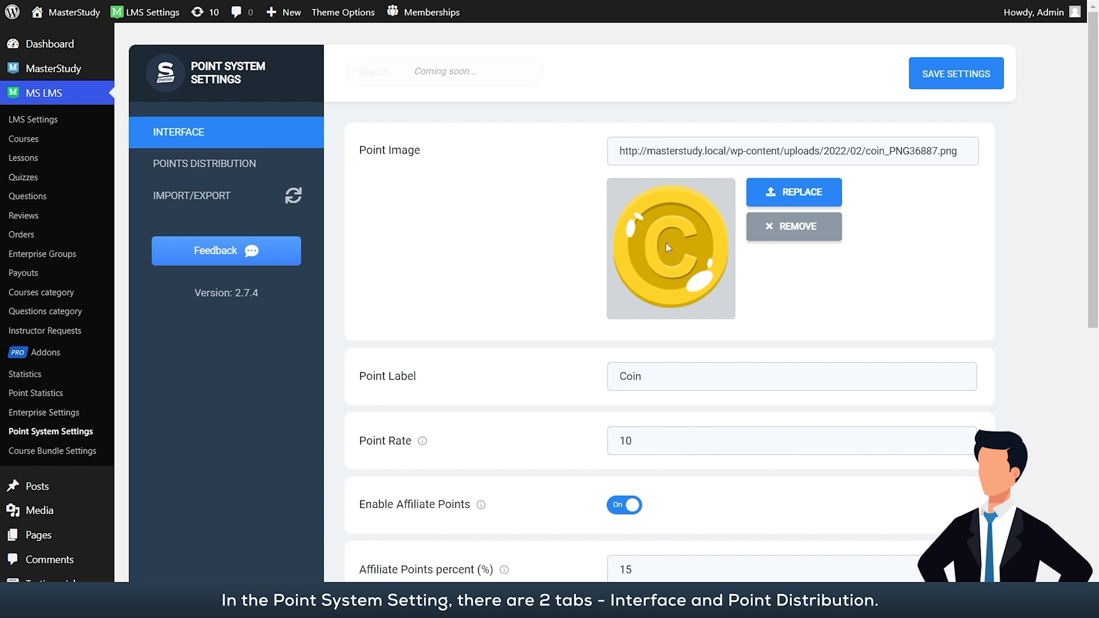
{"action": "scroll", "scroll_direction": "down", "scroll_amount": 3}
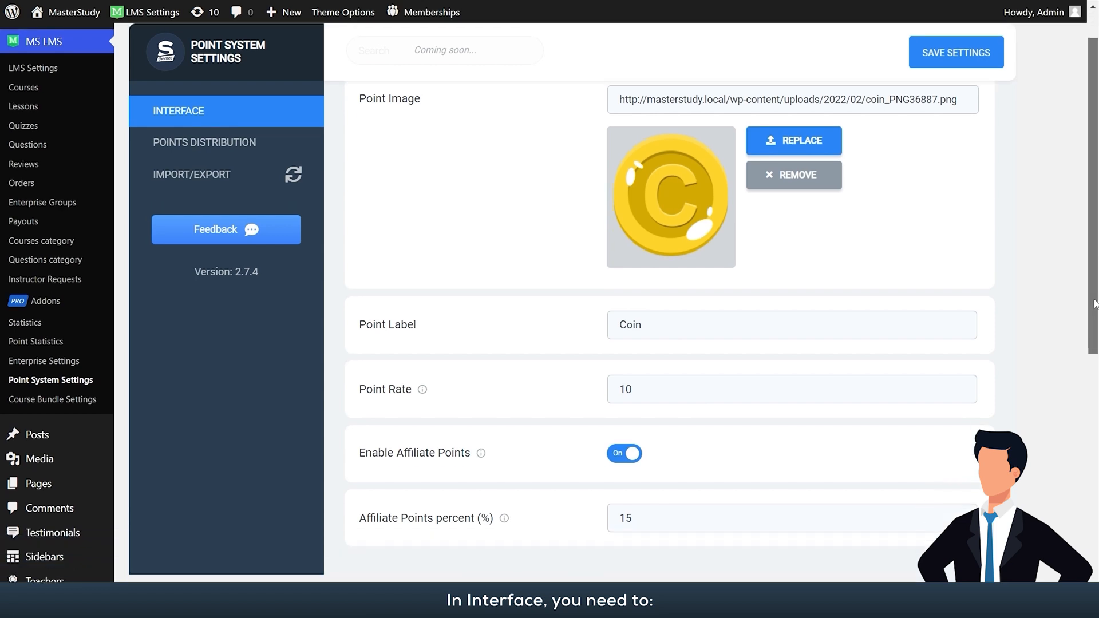
{"action": "scroll", "scroll_direction": "down", "scroll_amount": 3}
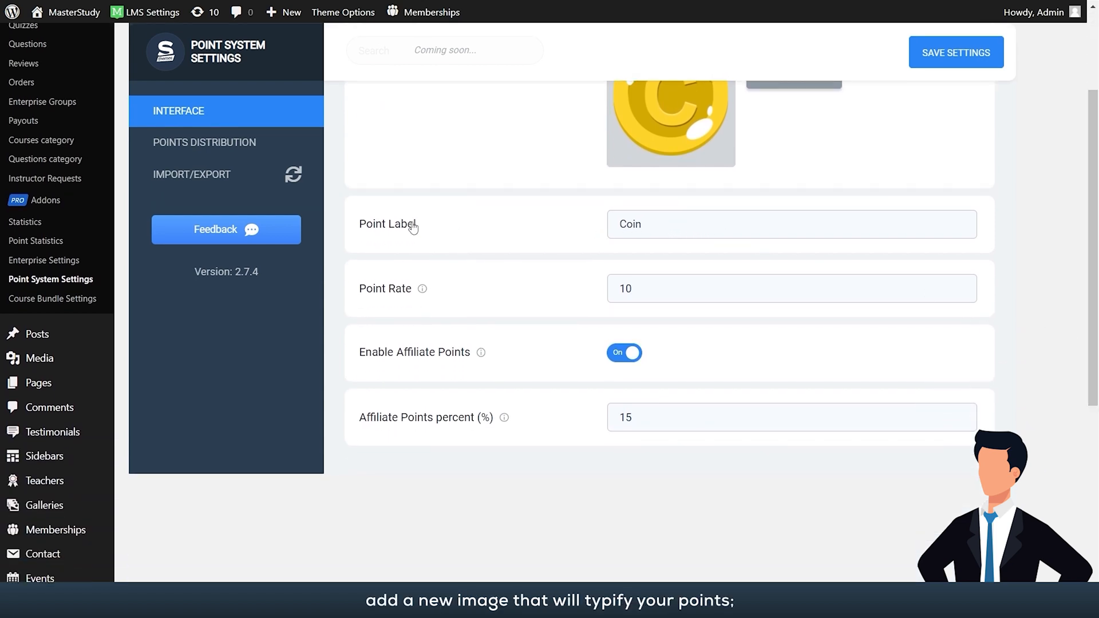
{"action": "mouse_move", "coordinate": [422, 289]}
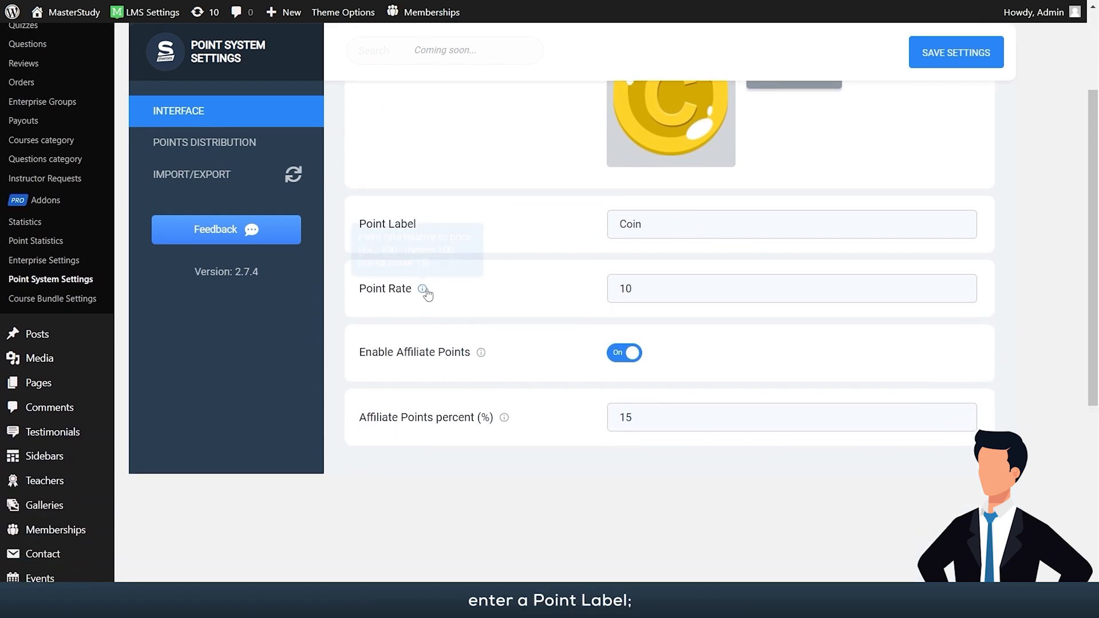
{"action": "mouse_move", "coordinate": [422, 289]}
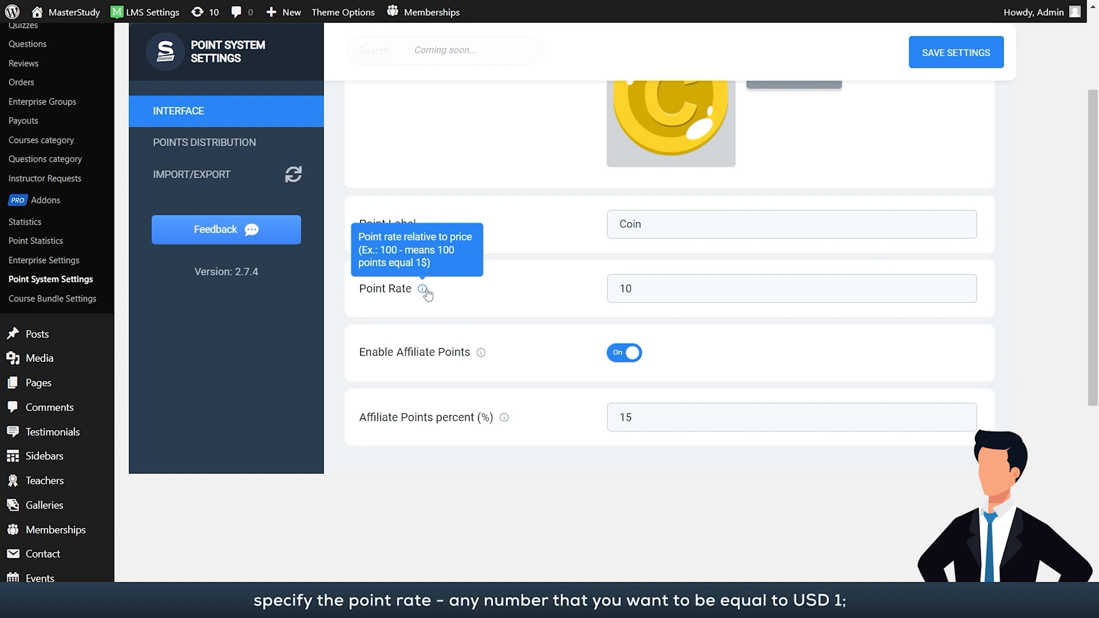
{"action": "mouse_move", "coordinate": [494, 315]}
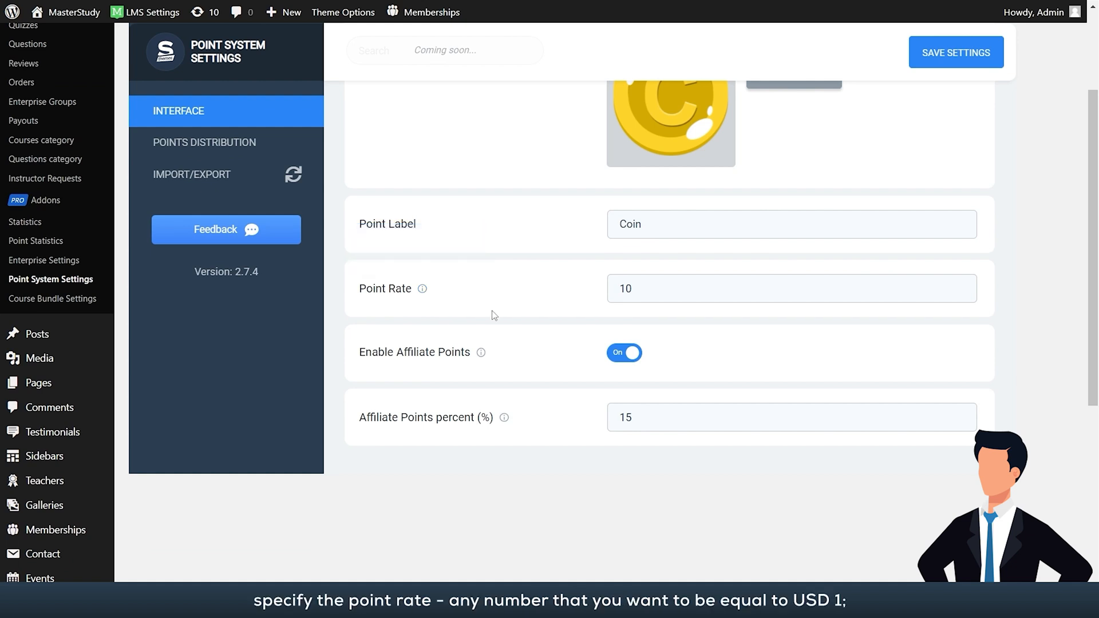
{"action": "left_click", "coordinate": [624, 352]}
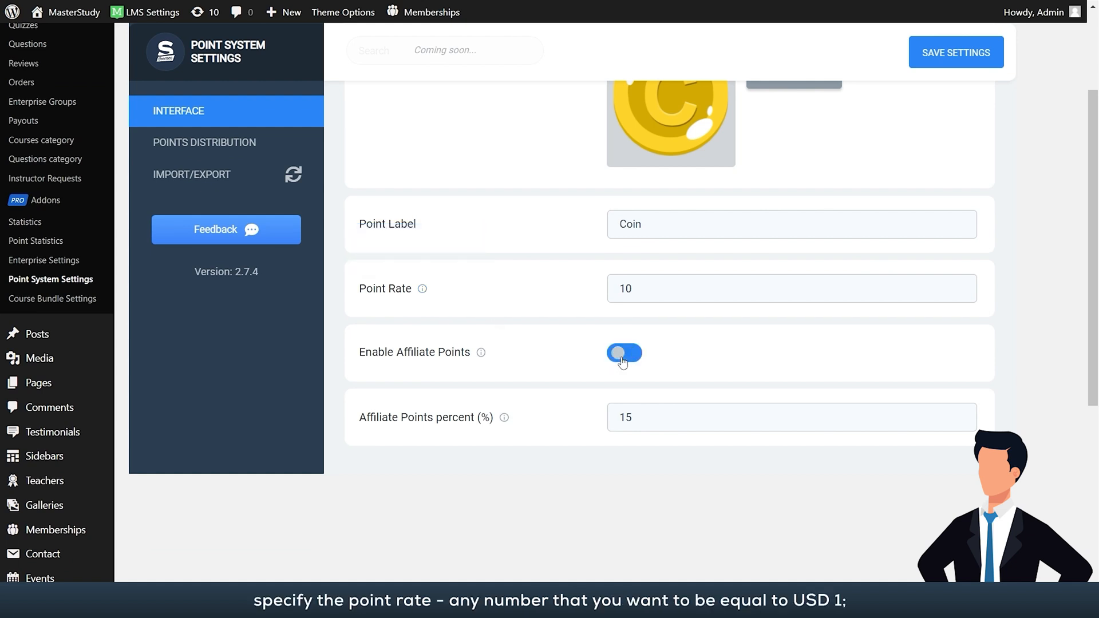
{"action": "mouse_move", "coordinate": [481, 353]}
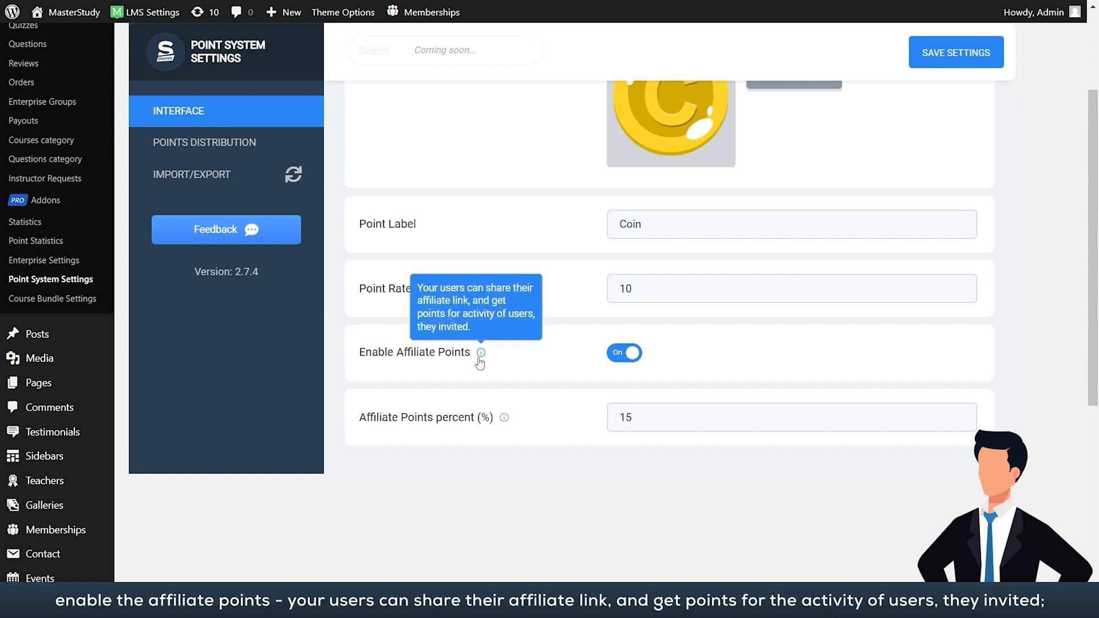
{"action": "mouse_move", "coordinate": [536, 376]}
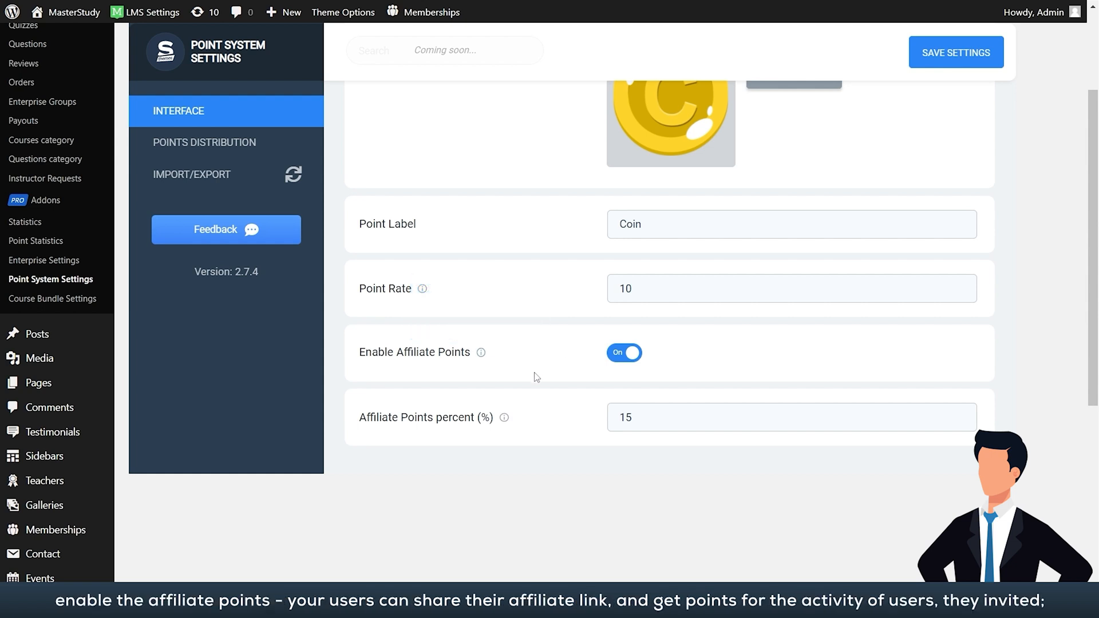
{"action": "mouse_move", "coordinate": [350, 247]}
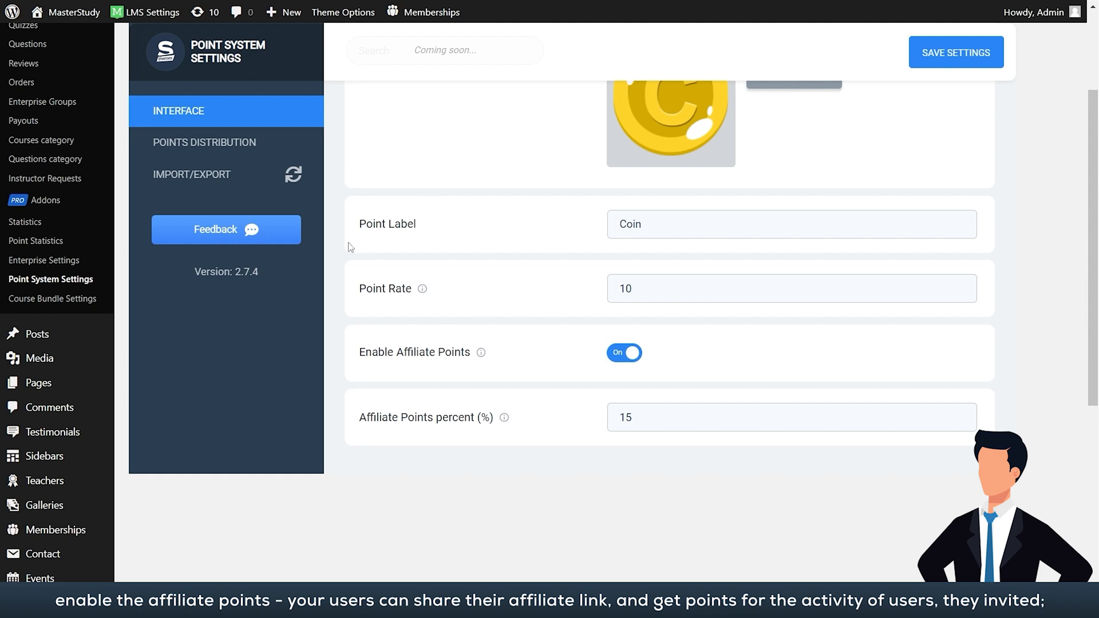
Step: Set the User registered activity to award 50 points in Points Distribution
{"action": "left_click", "coordinate": [204, 142]}
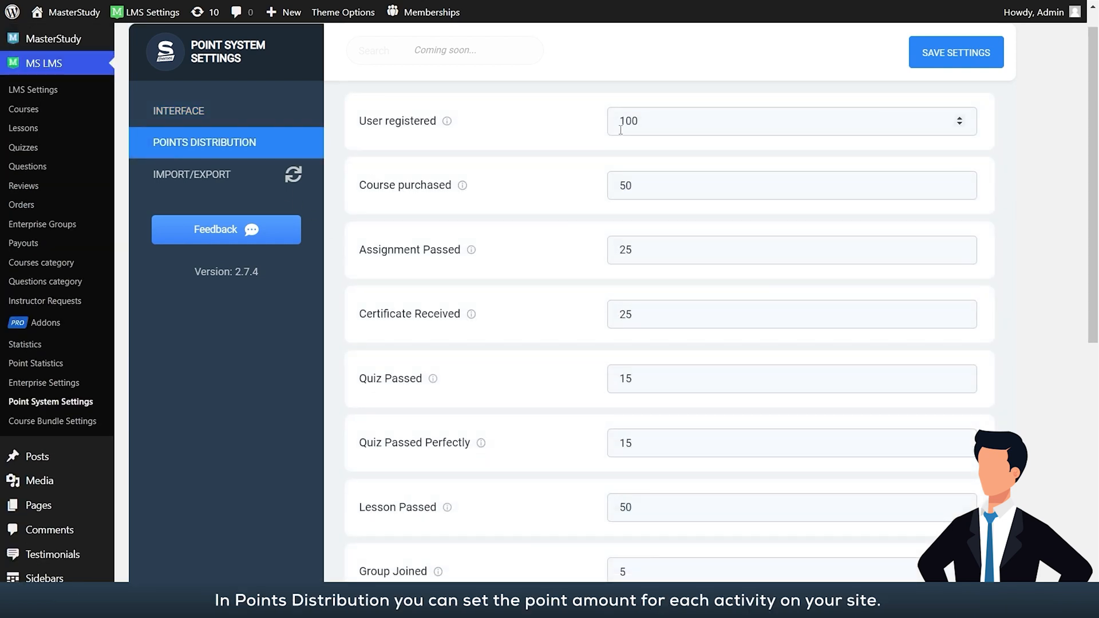
{"action": "type", "text": "5"}
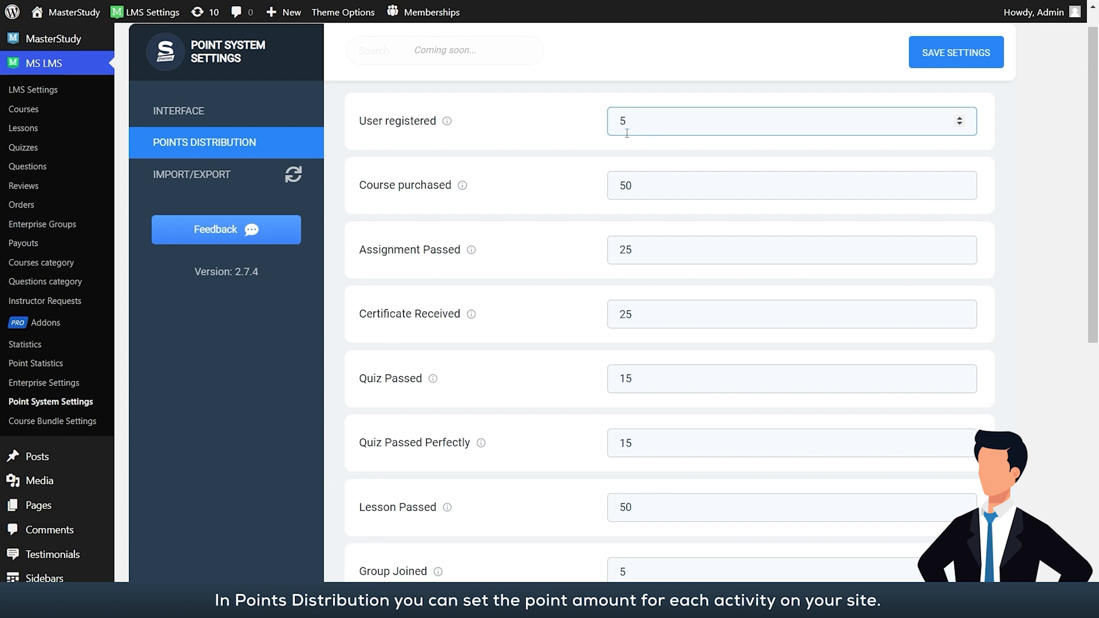
{"action": "type", "text": "50"}
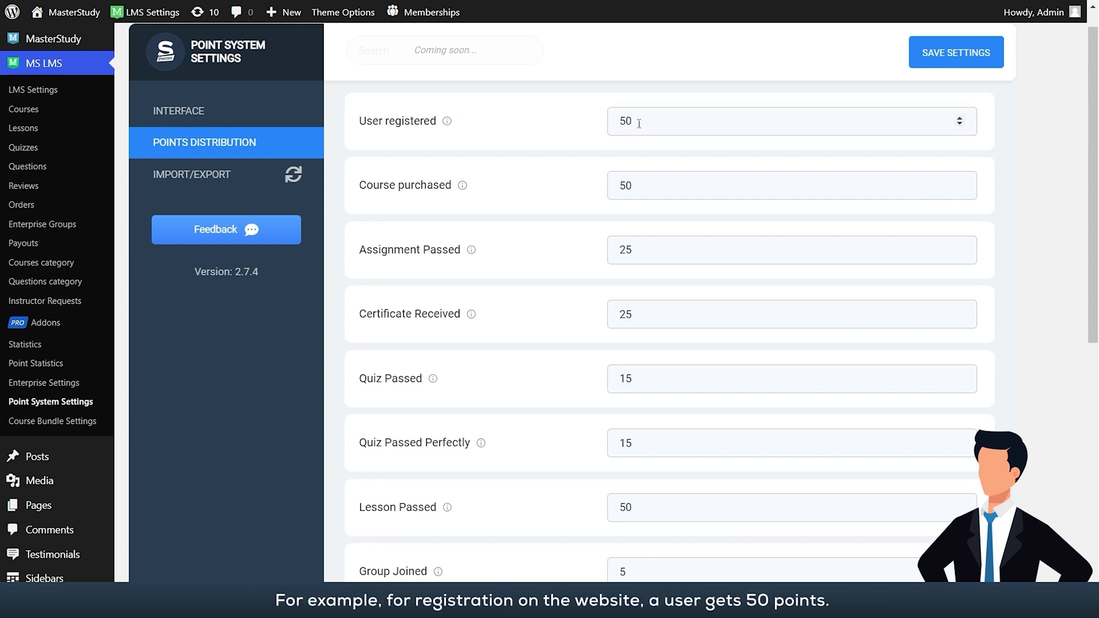
{"action": "left_click", "coordinate": [955, 53]}
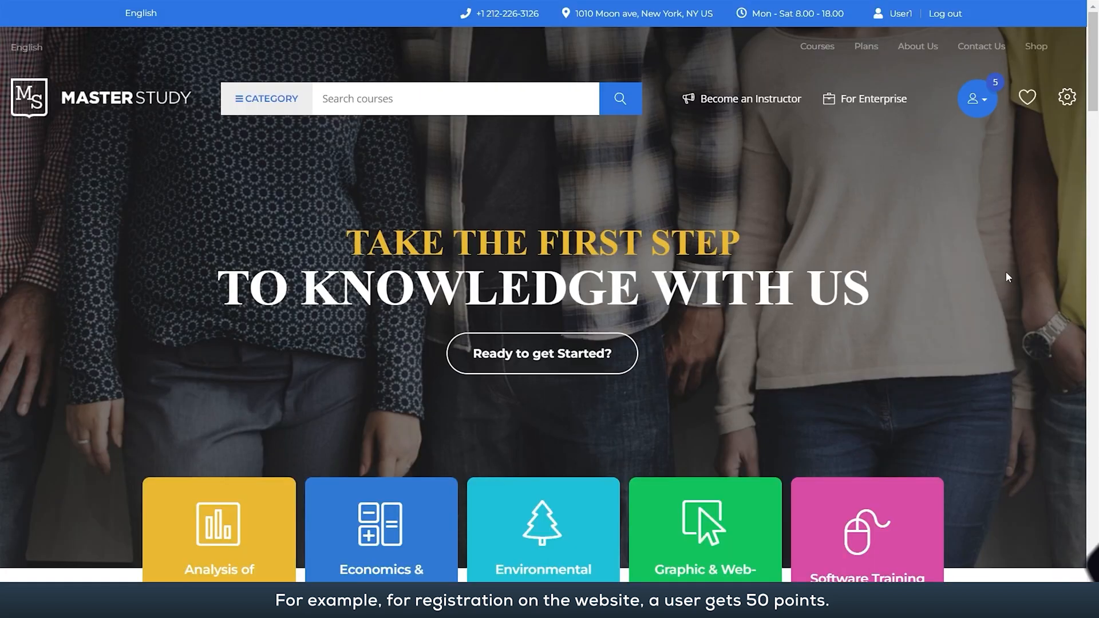
Step: Reach the student's My points page from the account's more-items menu
{"action": "left_click", "coordinate": [976, 98]}
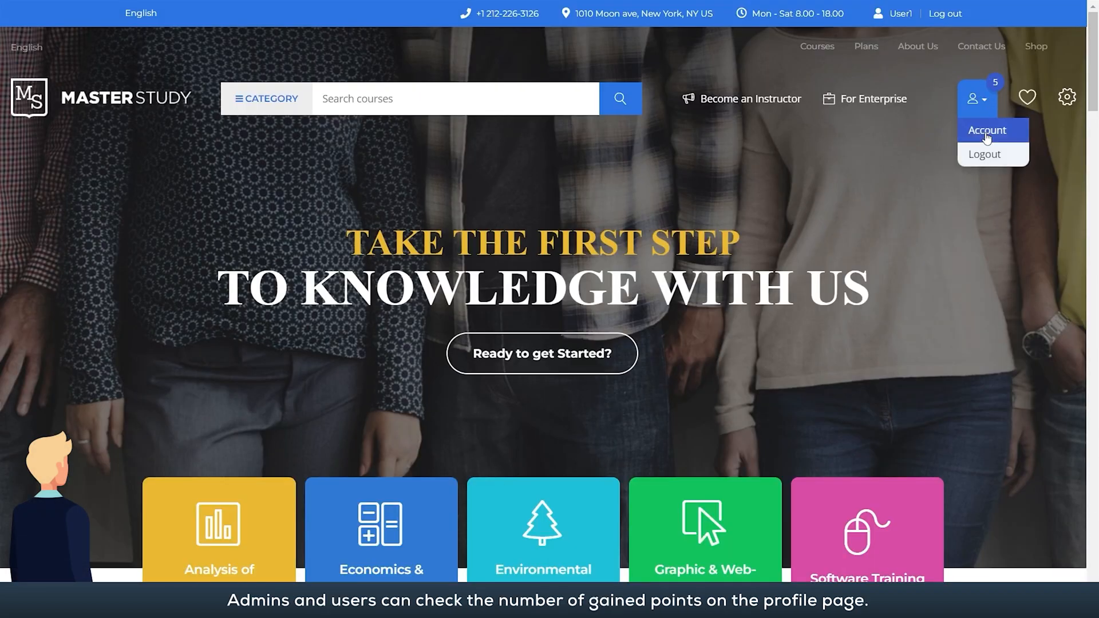
{"action": "left_click", "coordinate": [987, 130]}
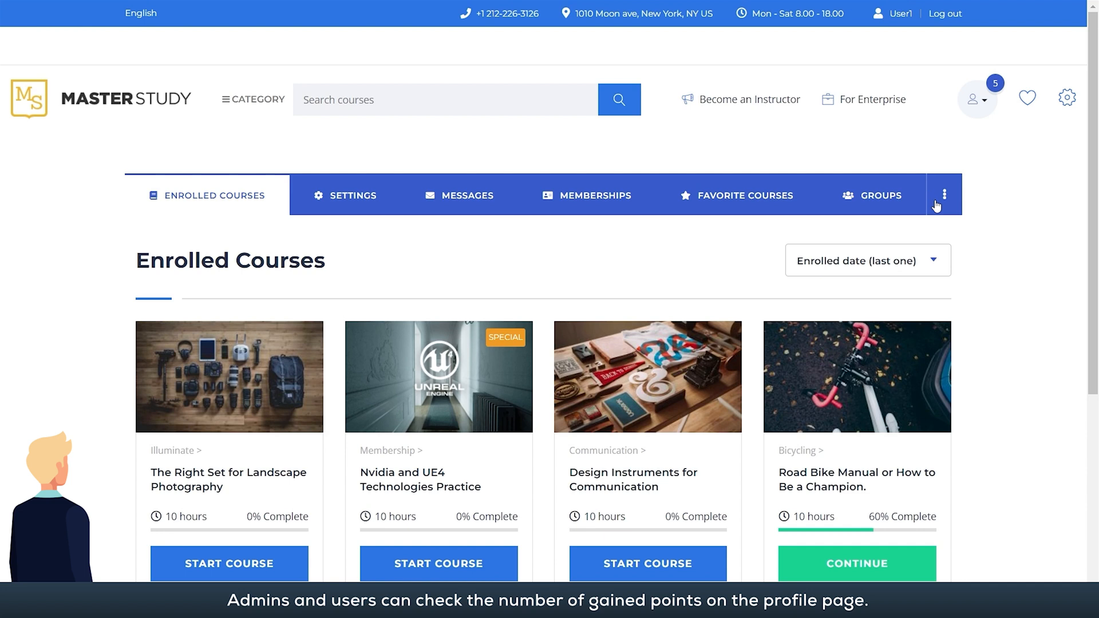
{"action": "left_click", "coordinate": [943, 195]}
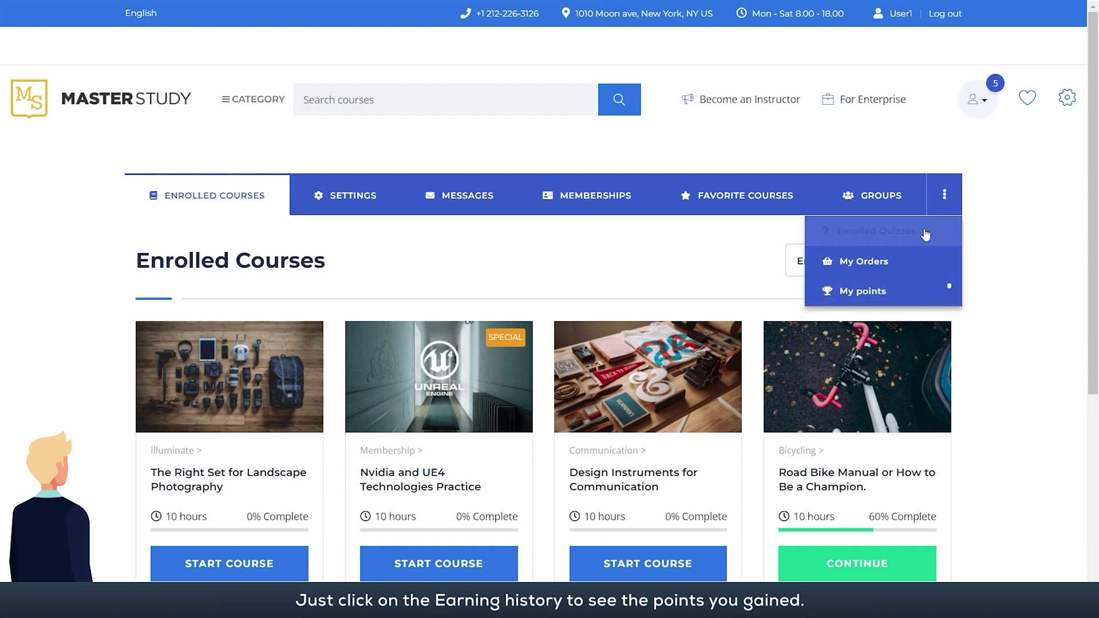
{"action": "left_click", "coordinate": [862, 291]}
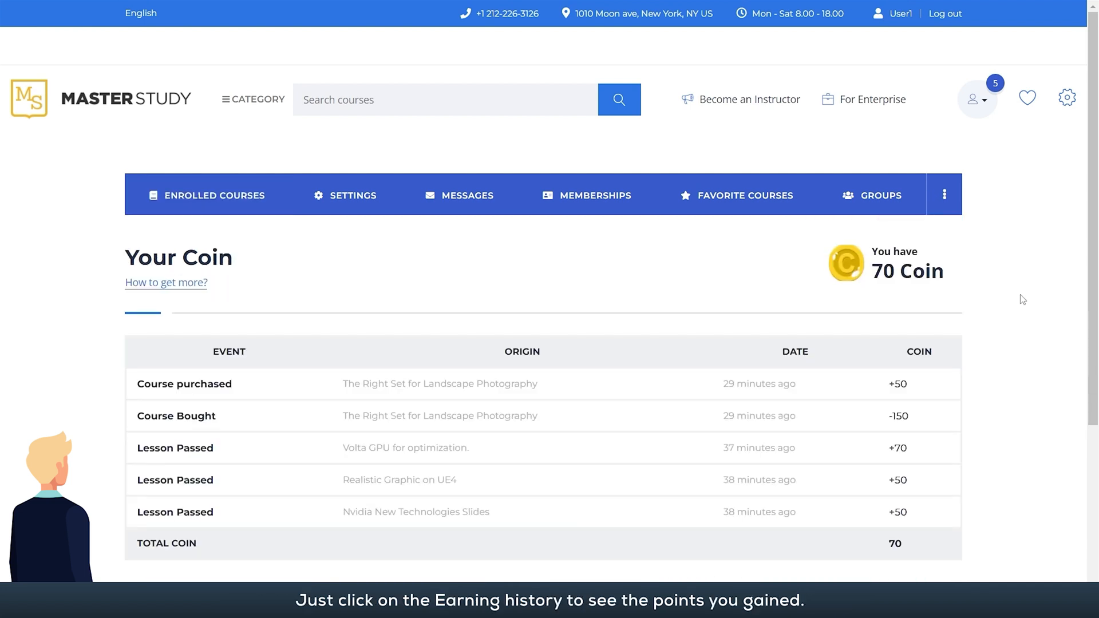
{"action": "mouse_move", "coordinate": [1067, 291]}
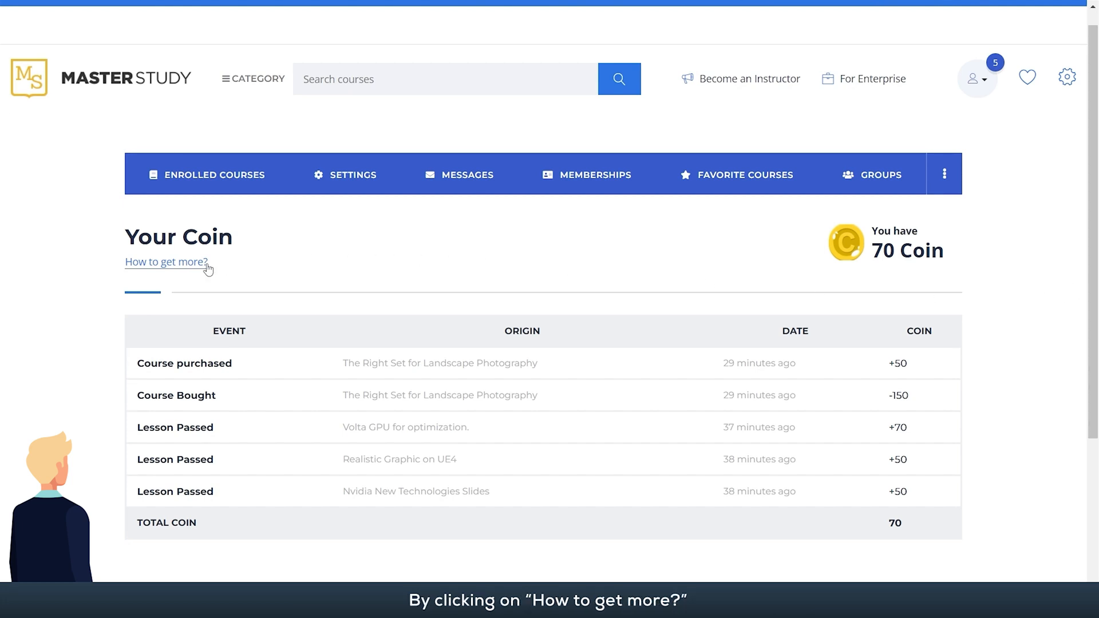
Step: View the Points Distribution page via 'How to get more?' listing points per activity
{"action": "left_click", "coordinate": [166, 263]}
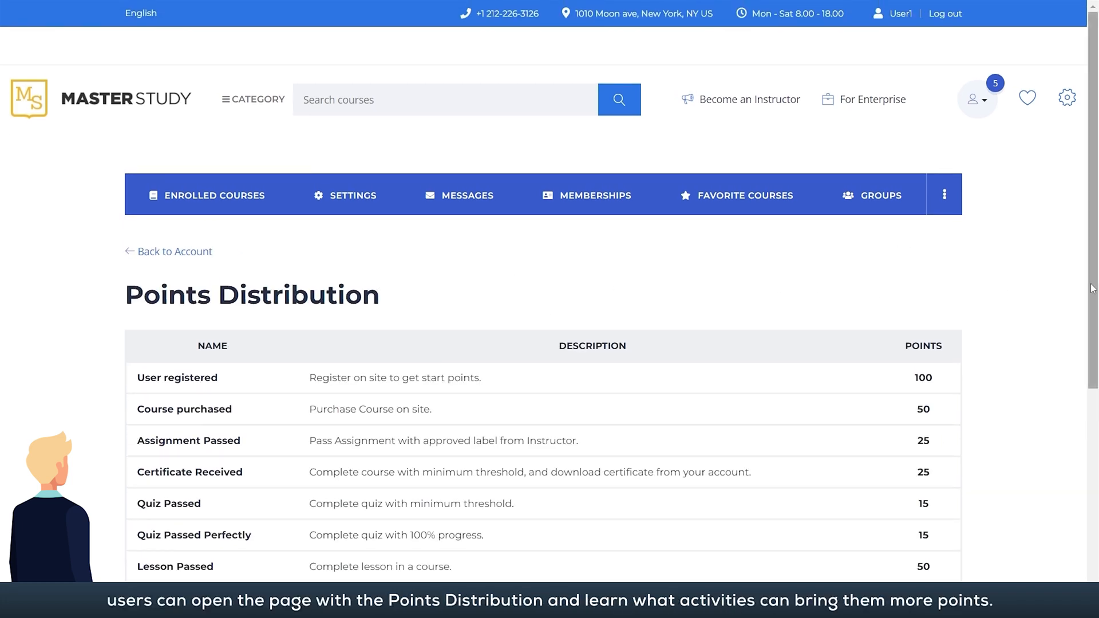
{"action": "scroll", "scroll_direction": "down", "scroll_amount": 3}
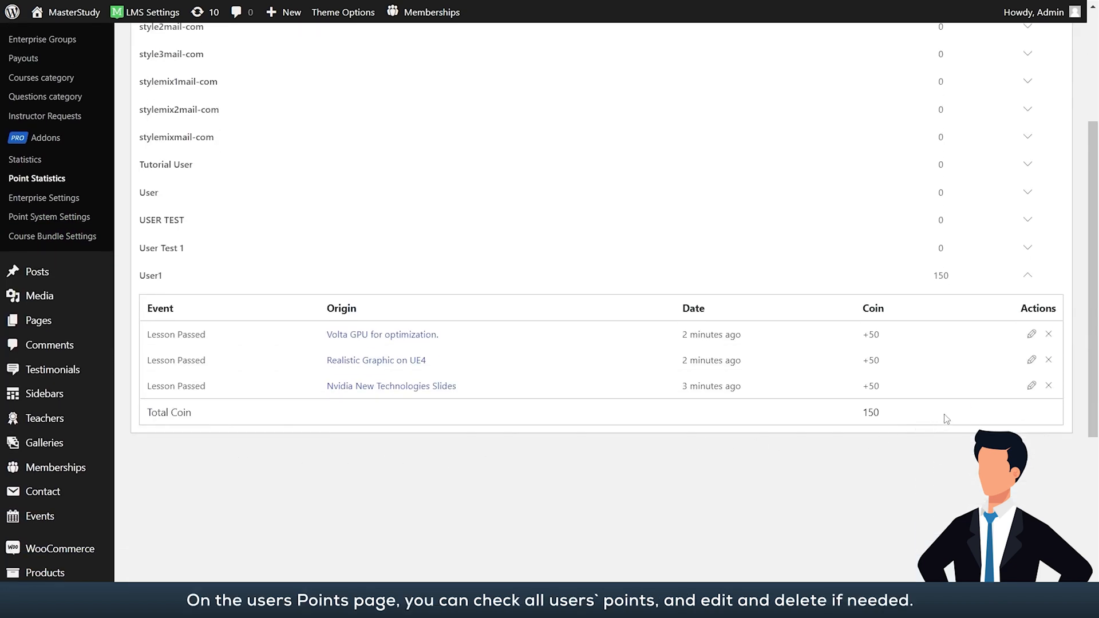
Step: Expand the student's row in Point Statistics showing three lesson passes totalling 150 coins
{"action": "left_click", "coordinate": [1030, 334]}
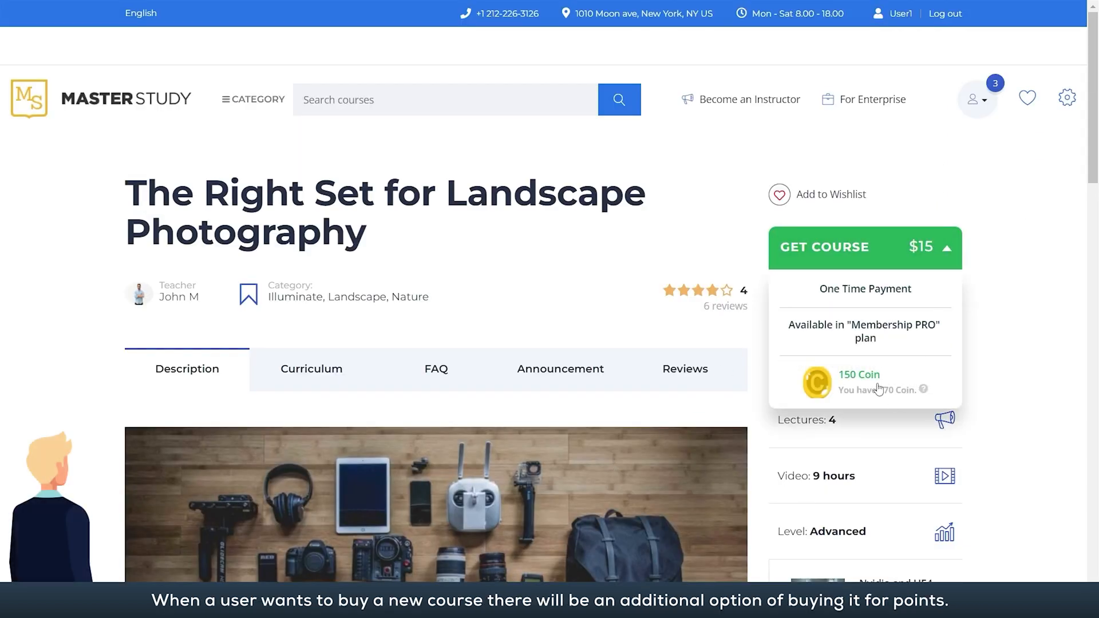
Step: Buy The Right Set for Landscape Photography for 150 coins and confirm the purchase
{"action": "left_click", "coordinate": [859, 374]}
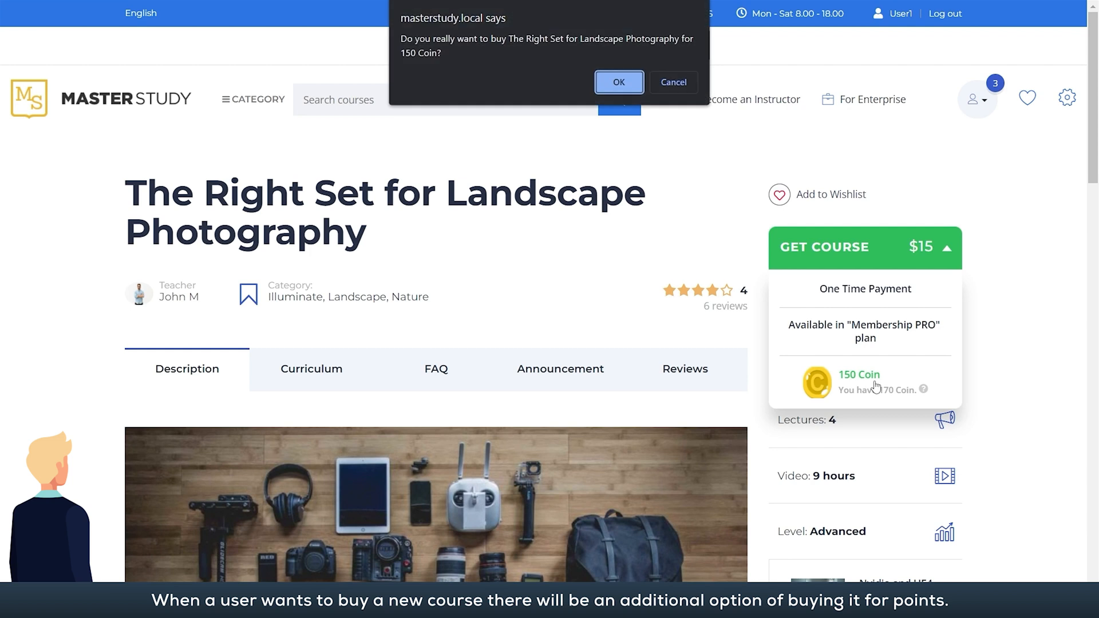
{"action": "left_click", "coordinate": [619, 82]}
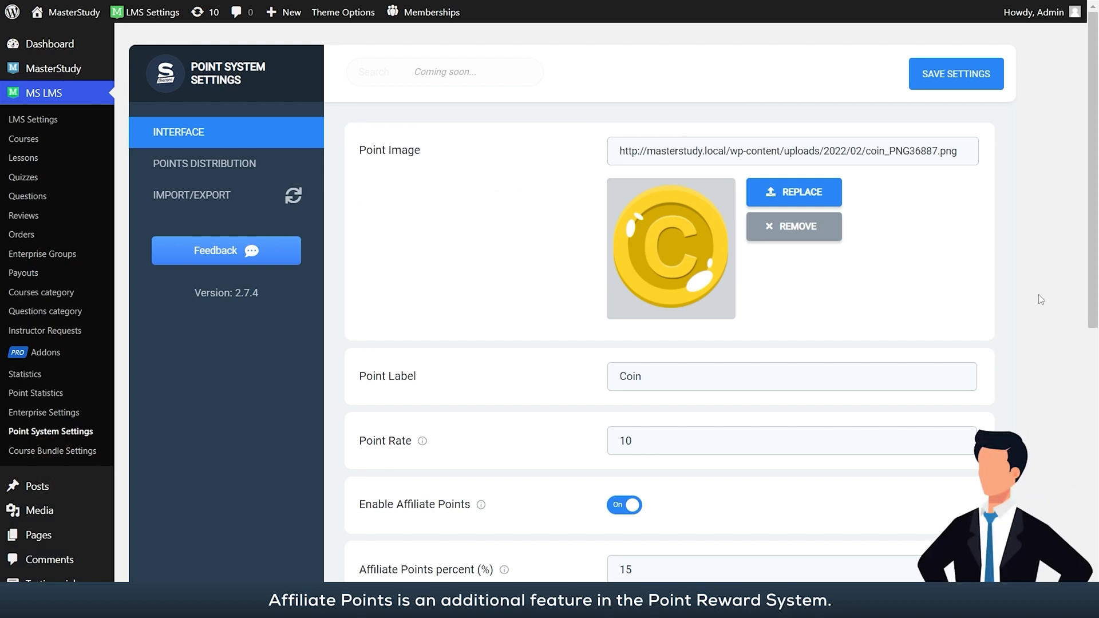
{"action": "scroll", "scroll_direction": "down", "scroll_amount": 3}
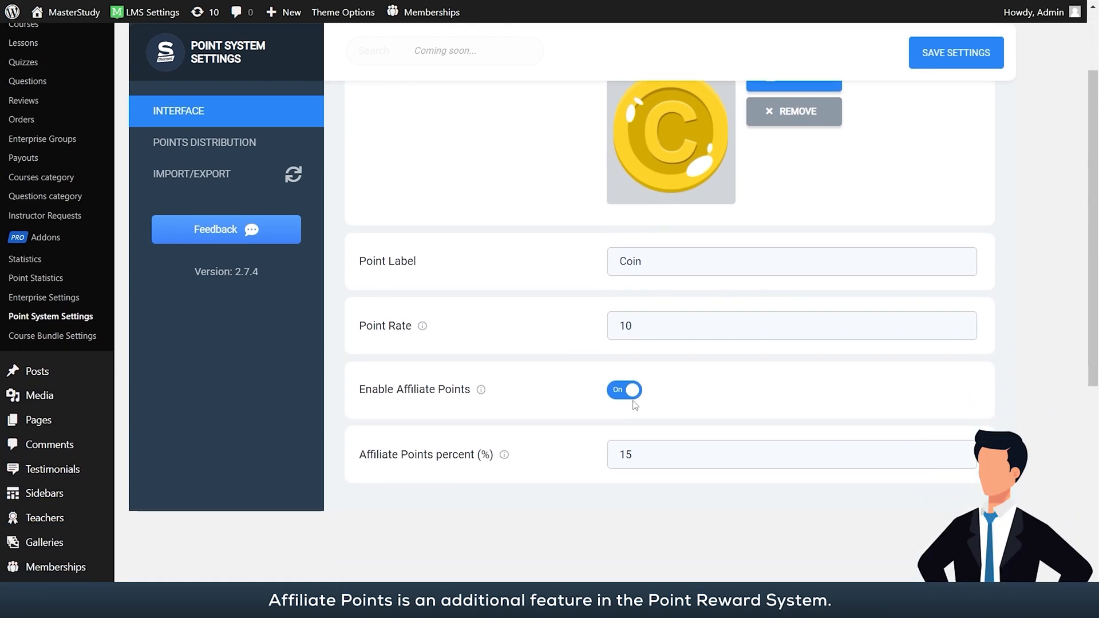
{"action": "mouse_move", "coordinate": [481, 389]}
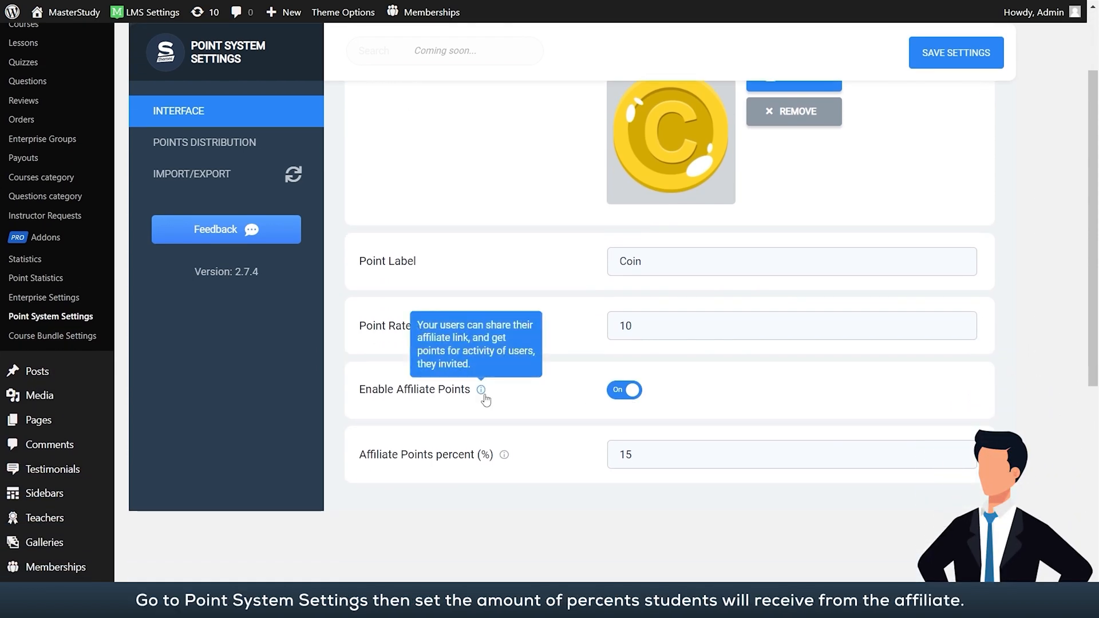
{"action": "mouse_move", "coordinate": [542, 387]}
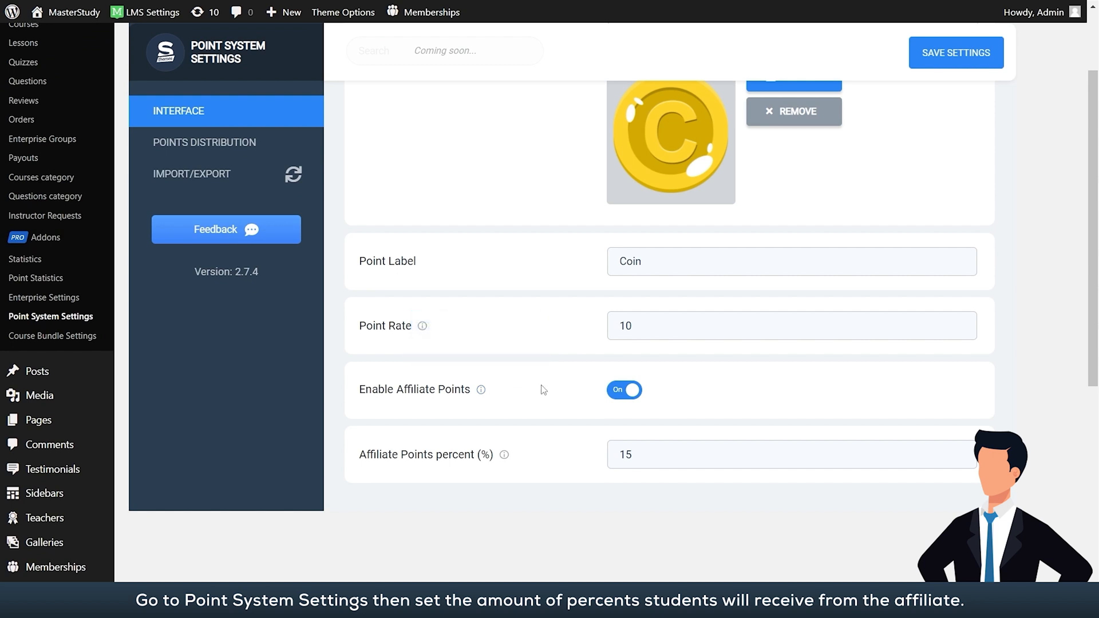
{"action": "mouse_move", "coordinate": [538, 382]}
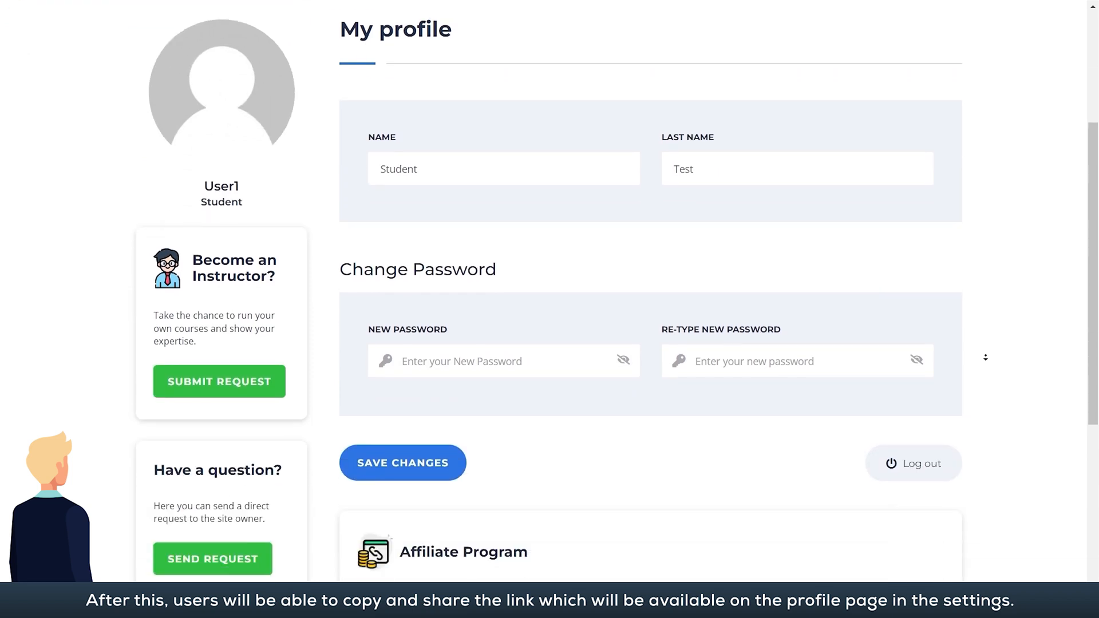
Step: View the 286-coin points history including affiliate earnings from an invited user's registration and purchase
{"action": "scroll", "scroll_direction": "down", "scroll_amount": 3}
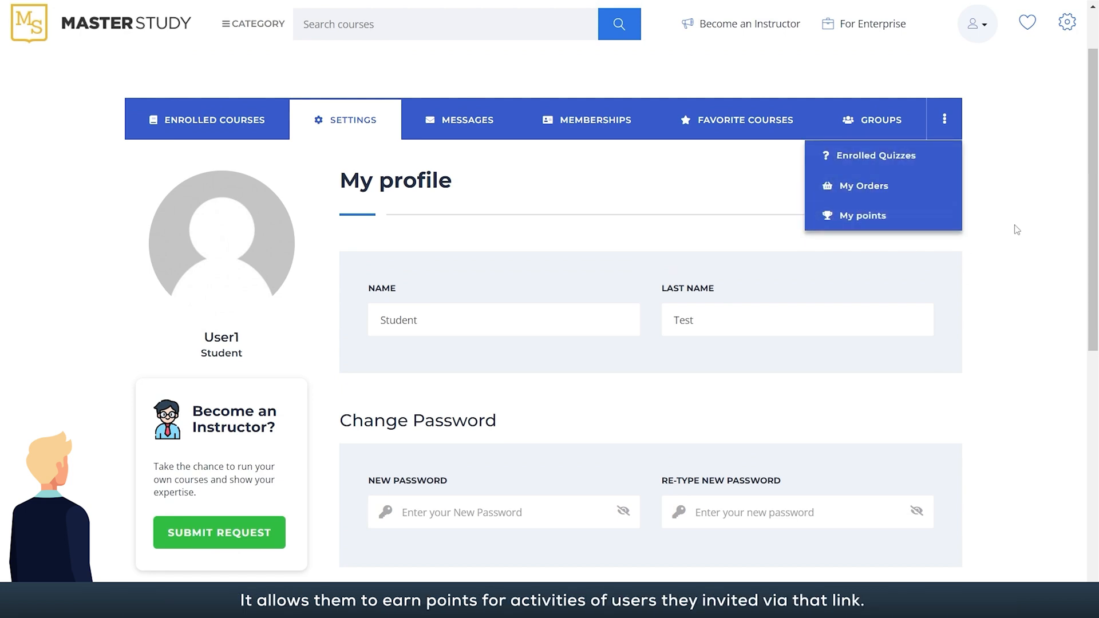
{"action": "left_click", "coordinate": [863, 215]}
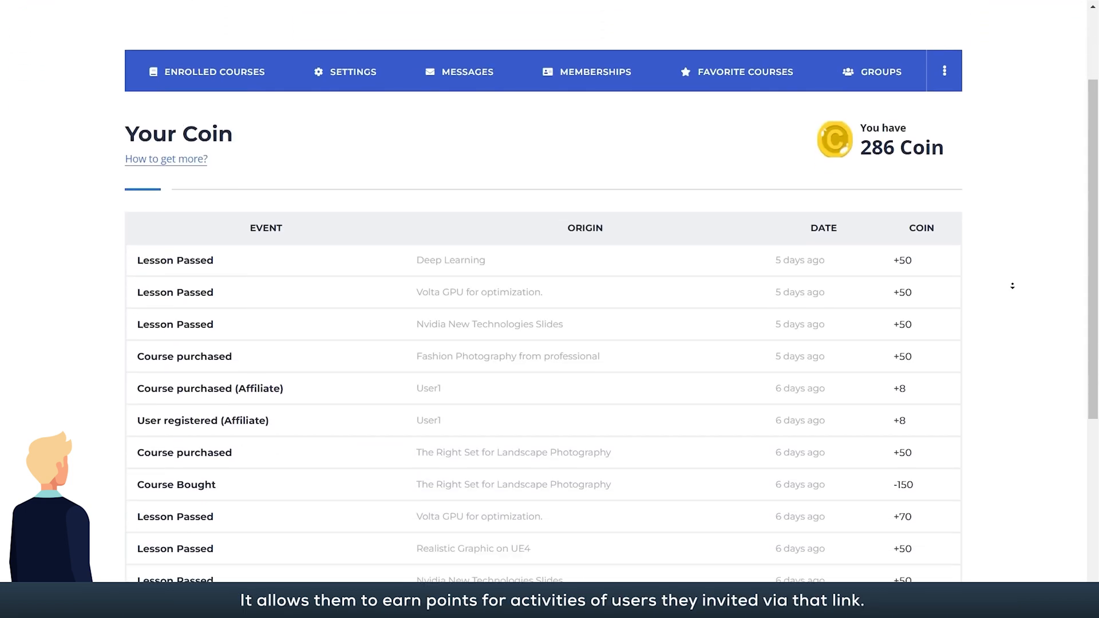
{"action": "scroll", "scroll_direction": "down", "scroll_amount": 3}
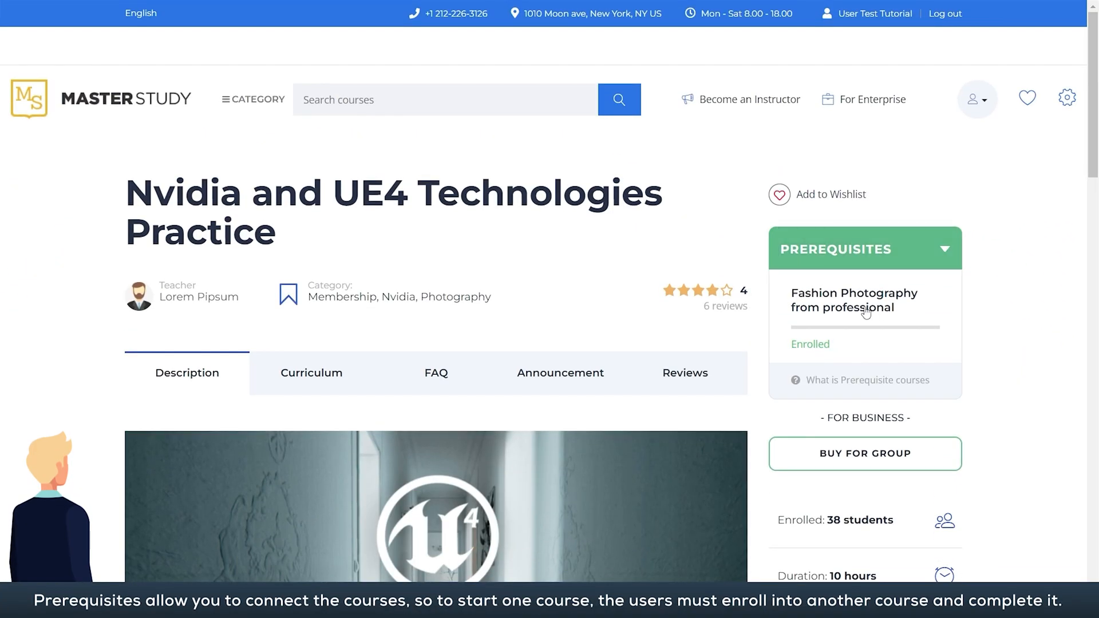
{"action": "mouse_move", "coordinate": [846, 305]}
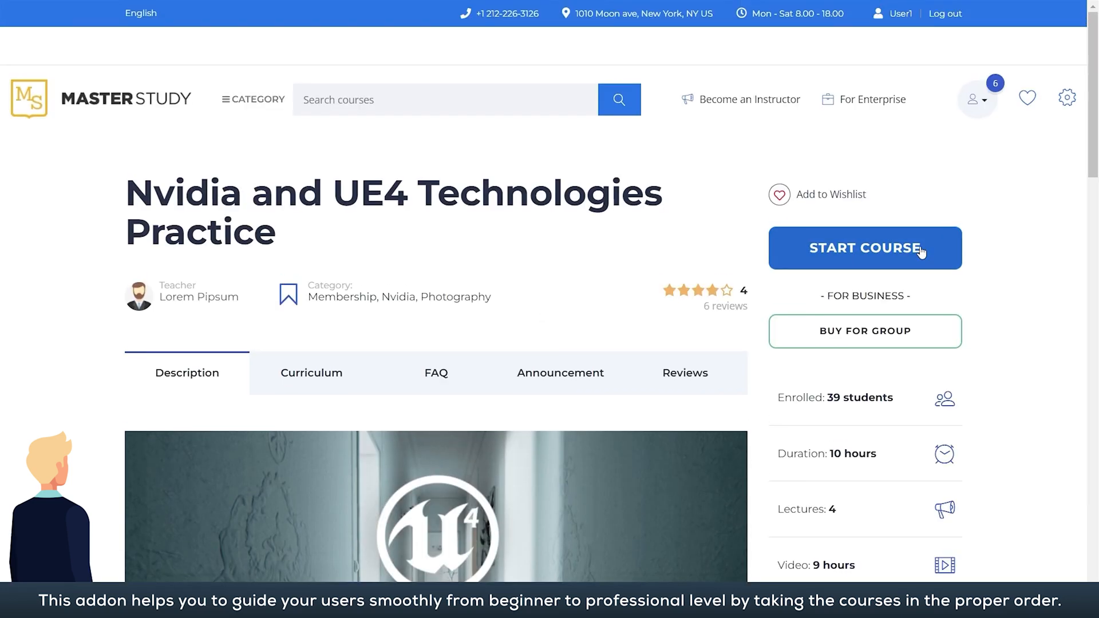
{"action": "mouse_move", "coordinate": [987, 252]}
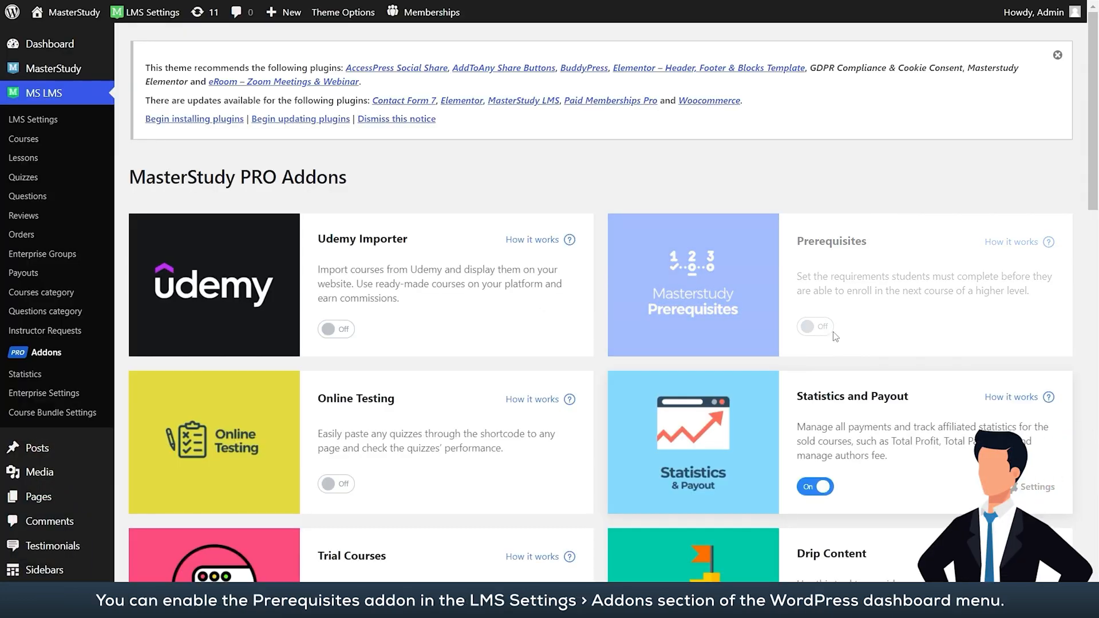
Step: Switch the Prerequisites add-on On in MS LMS Addons
{"action": "left_click", "coordinate": [815, 327]}
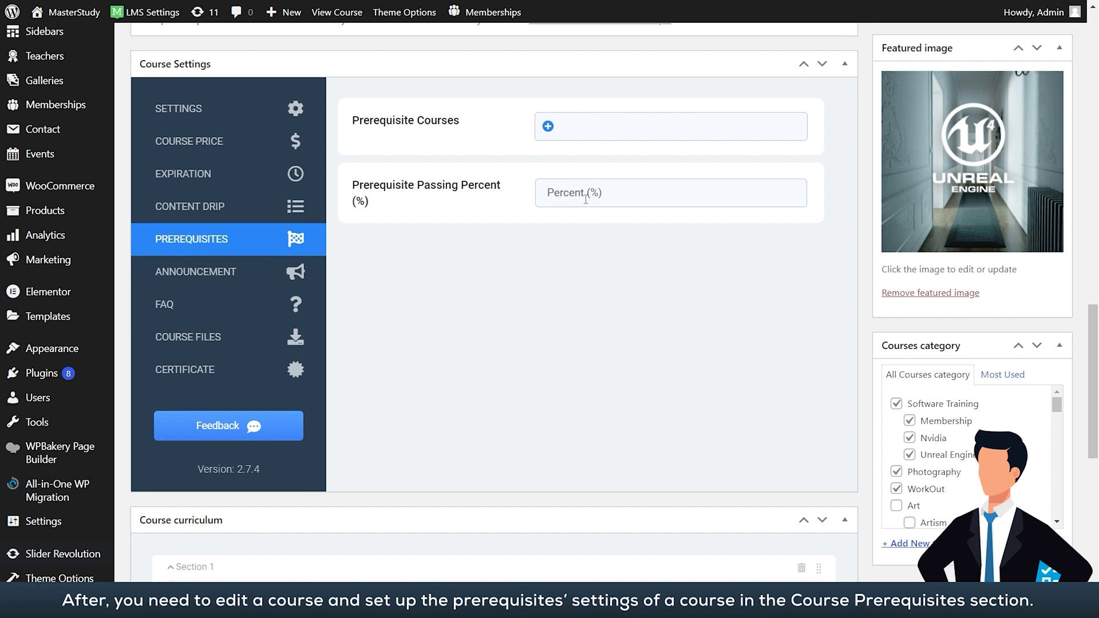
Step: Set passing percent 60 and add Fashion Photography from professional as the prerequisite course
{"action": "type", "text": "60"}
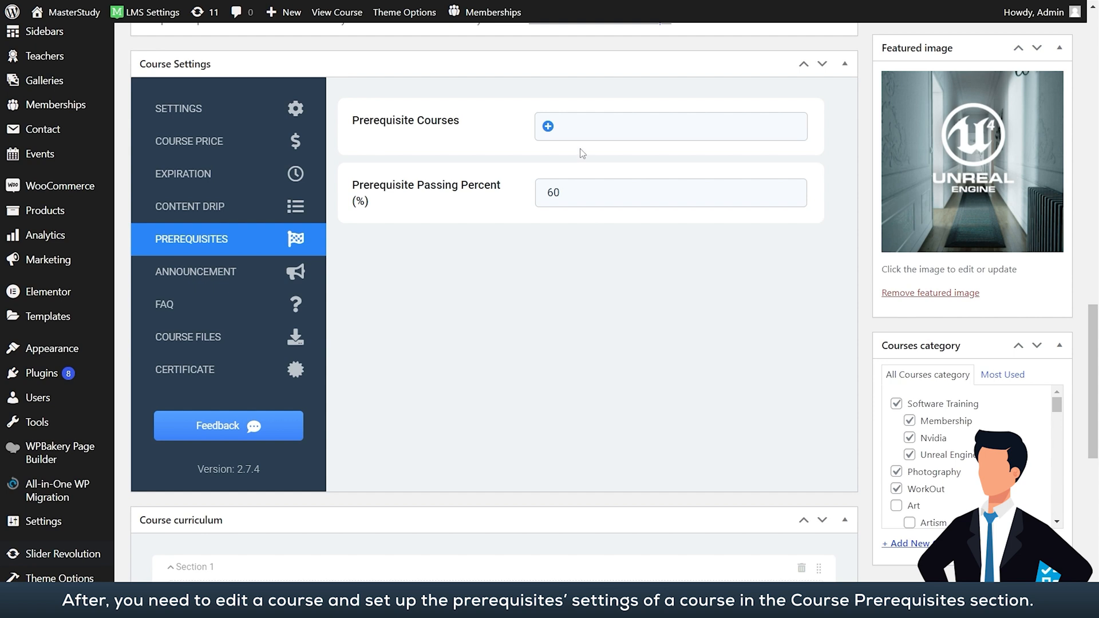
{"action": "type", "text": "f"}
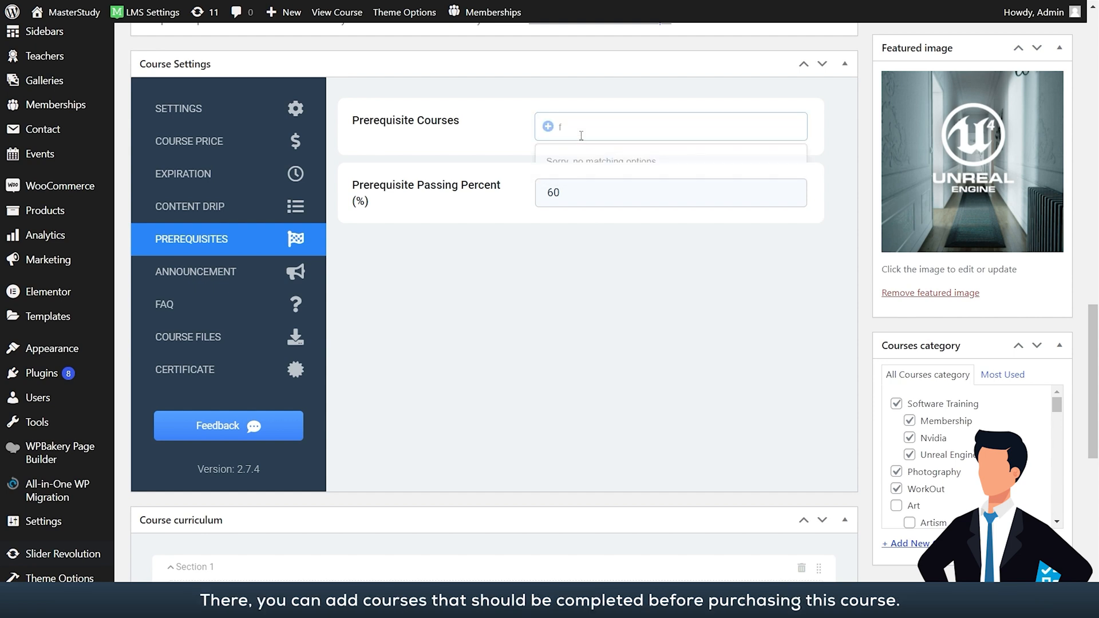
{"action": "type", "text": "F"}
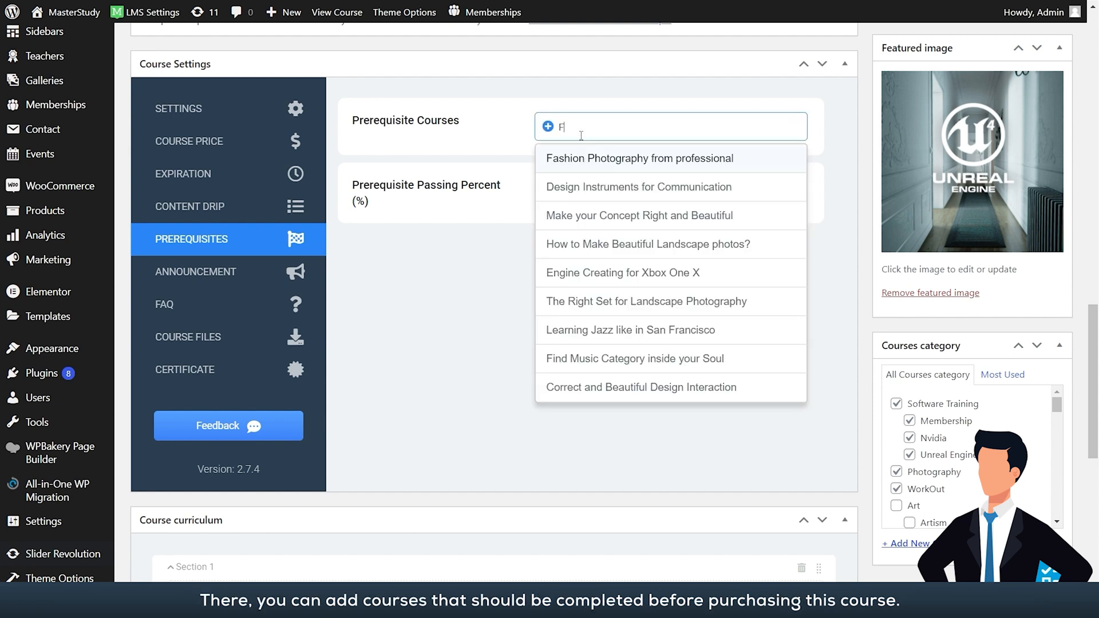
{"action": "left_click", "coordinate": [639, 158]}
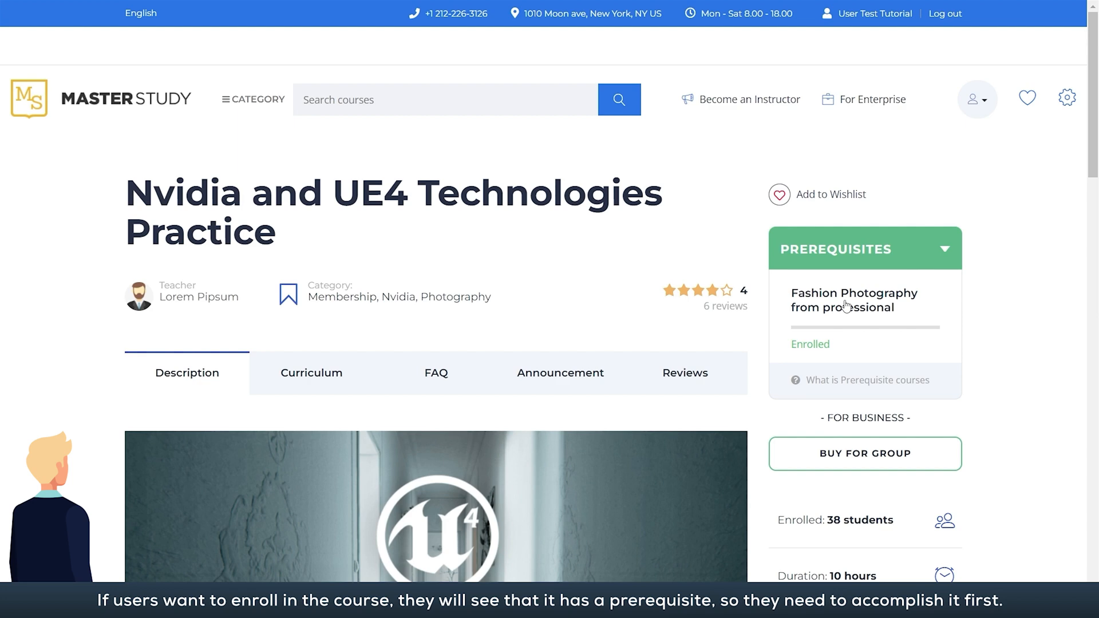
Step: Resume the Fashion Photography prerequisite course and mark its current lesson as completed
{"action": "left_click", "coordinate": [853, 300]}
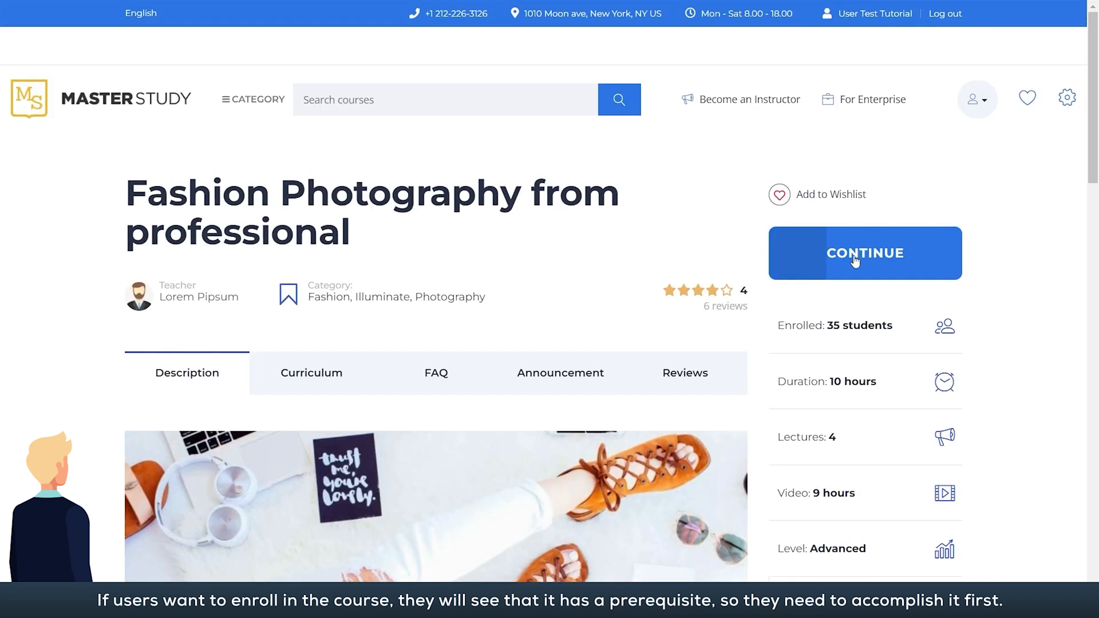
{"action": "left_click", "coordinate": [866, 253]}
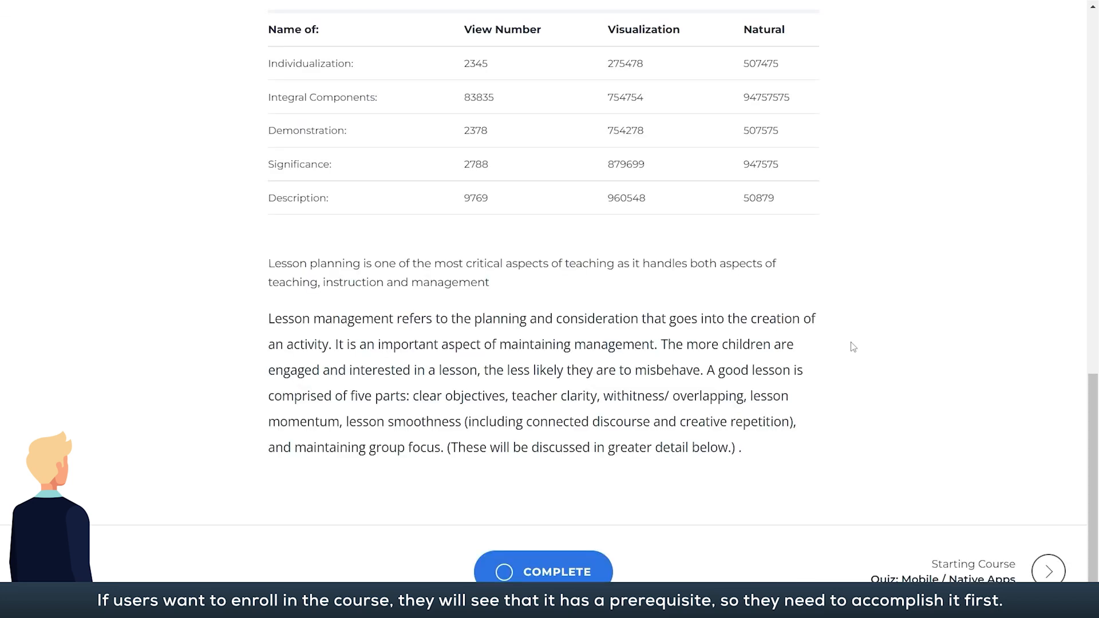
{"action": "left_click", "coordinate": [544, 572]}
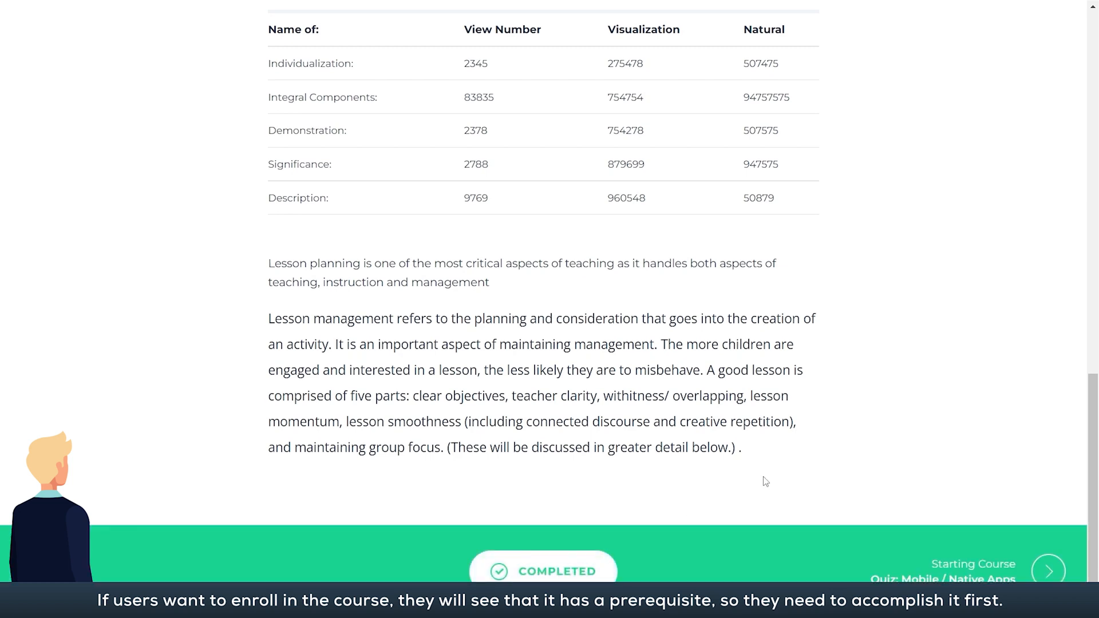